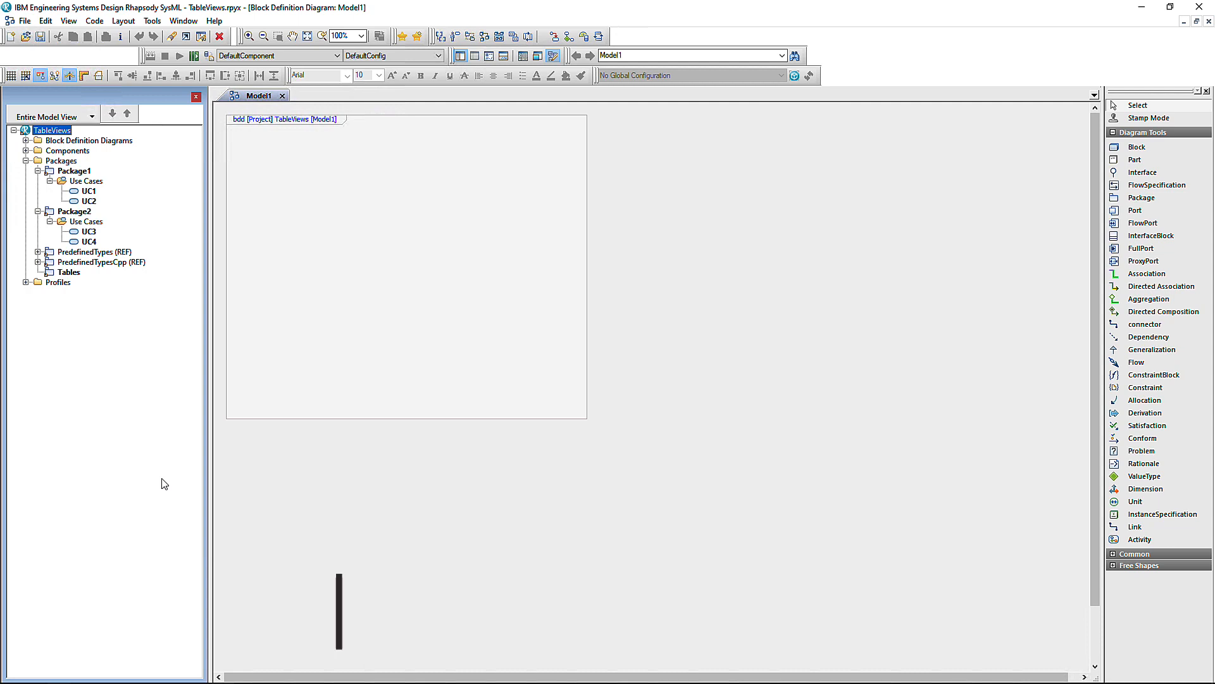
# Create a new table layout, tablelayout_0, inside the Tables package.
pyautogui.rightClick(69, 272)
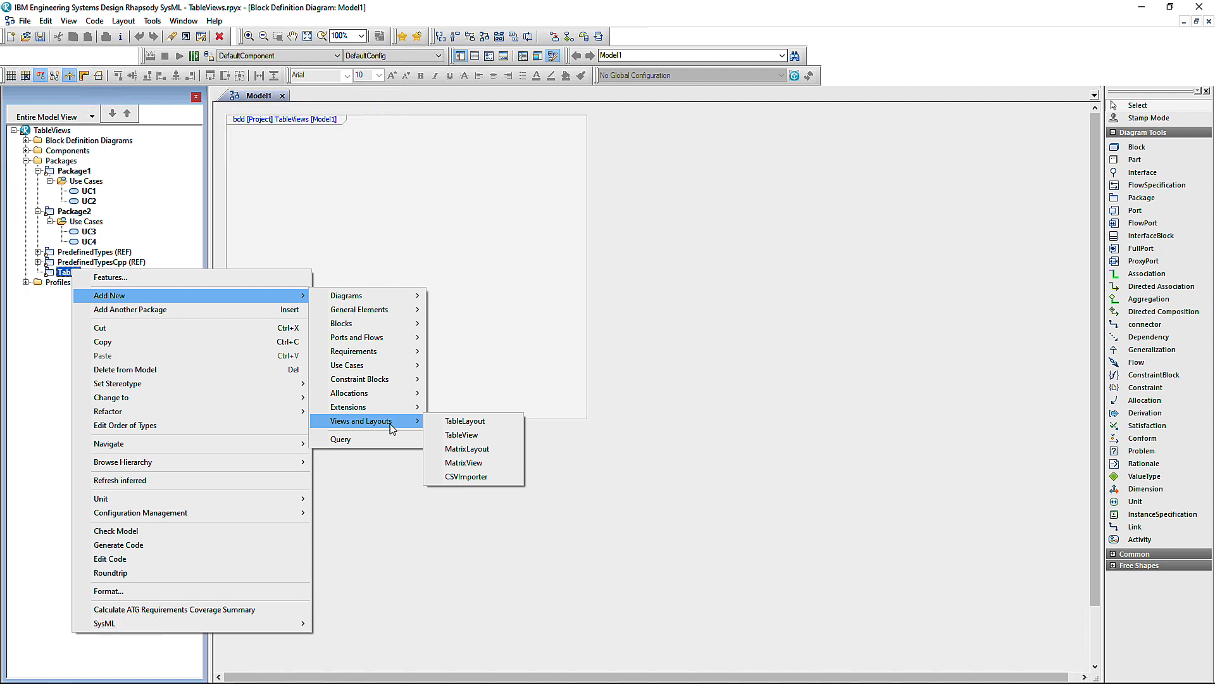
pyautogui.click(465, 421)
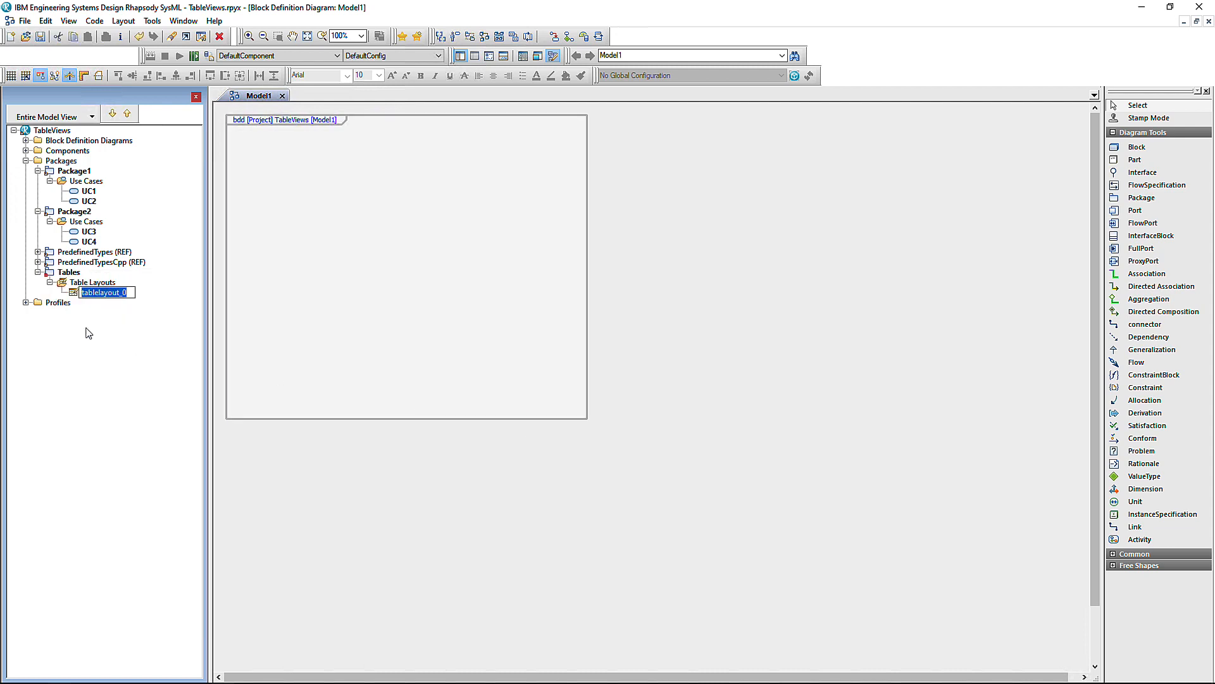
pyautogui.rightClick(104, 292)
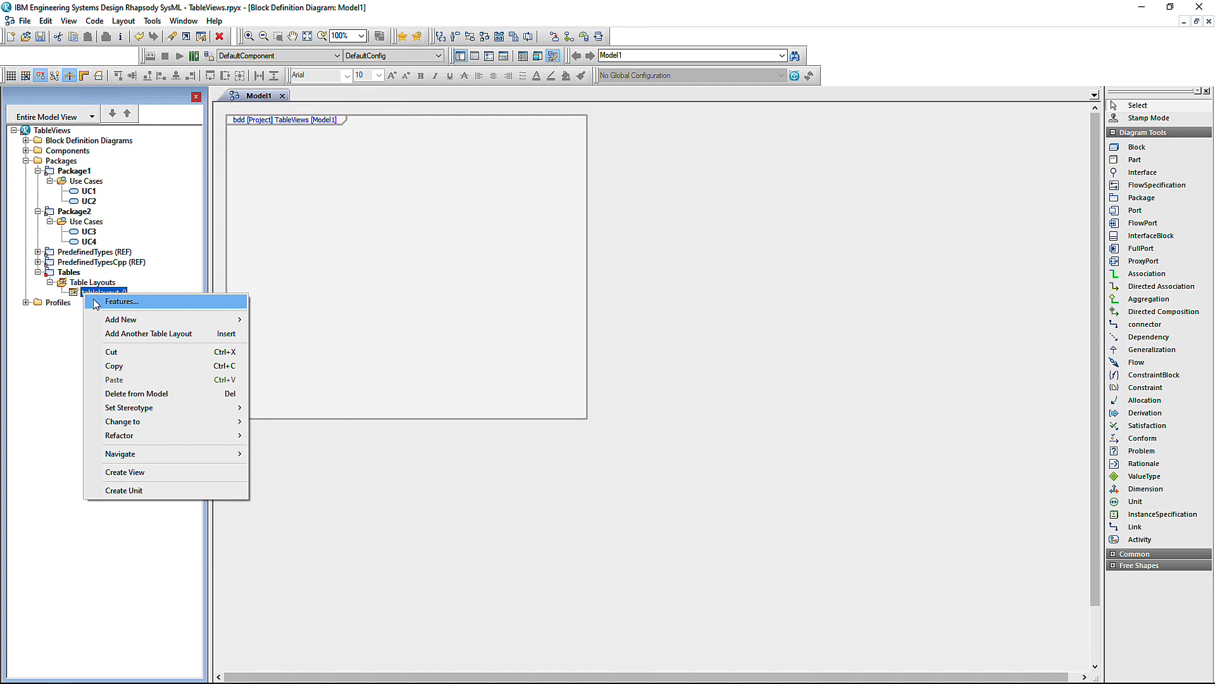
# Restrict tablelayout_0's Criteria element type filter to UseCase only.
pyautogui.click(121, 301)
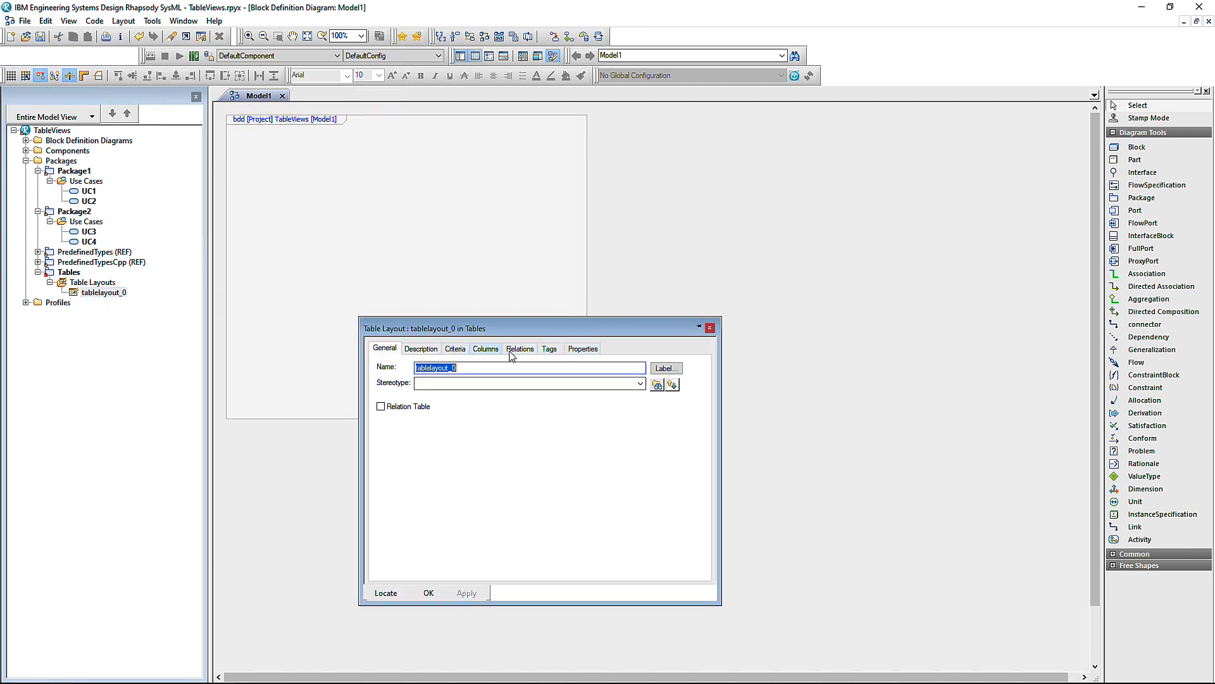
pyautogui.click(454, 348)
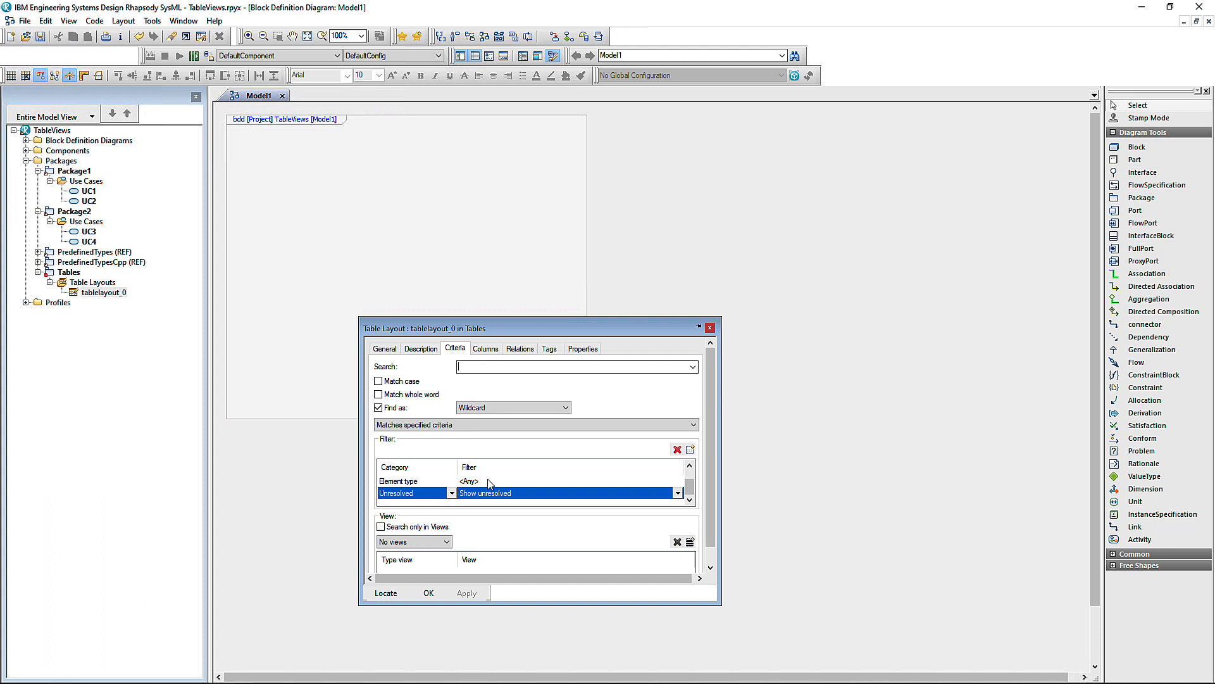
pyautogui.click(676, 481)
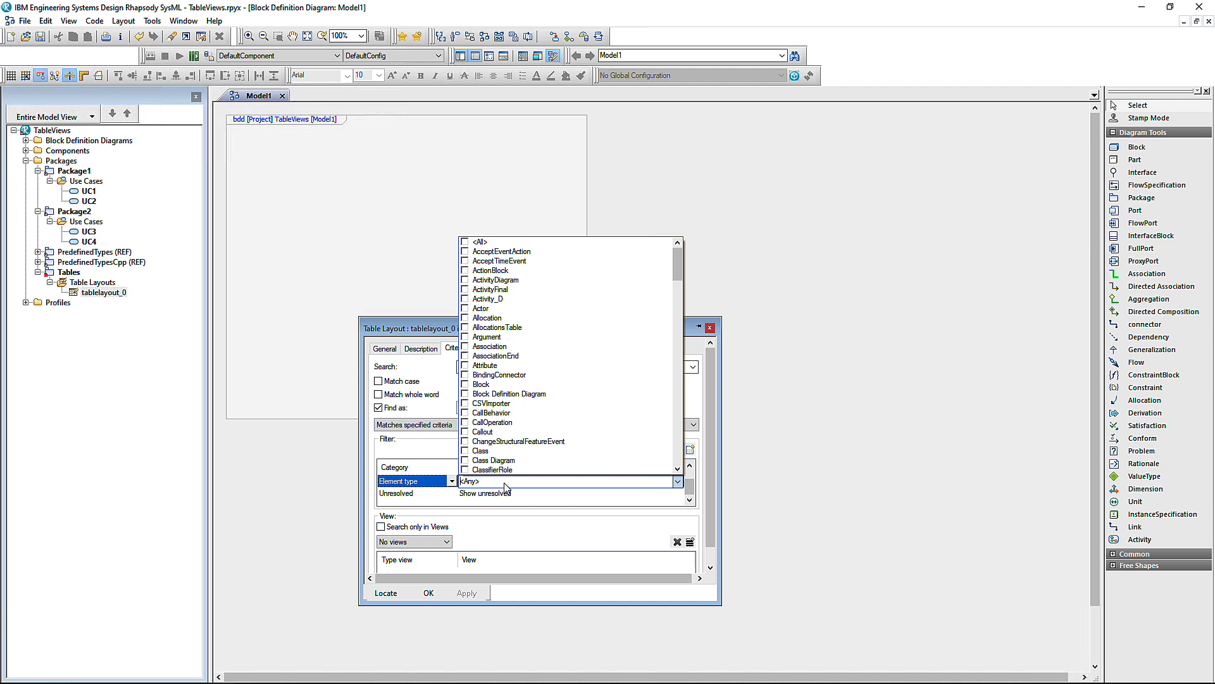
pyautogui.write('use')
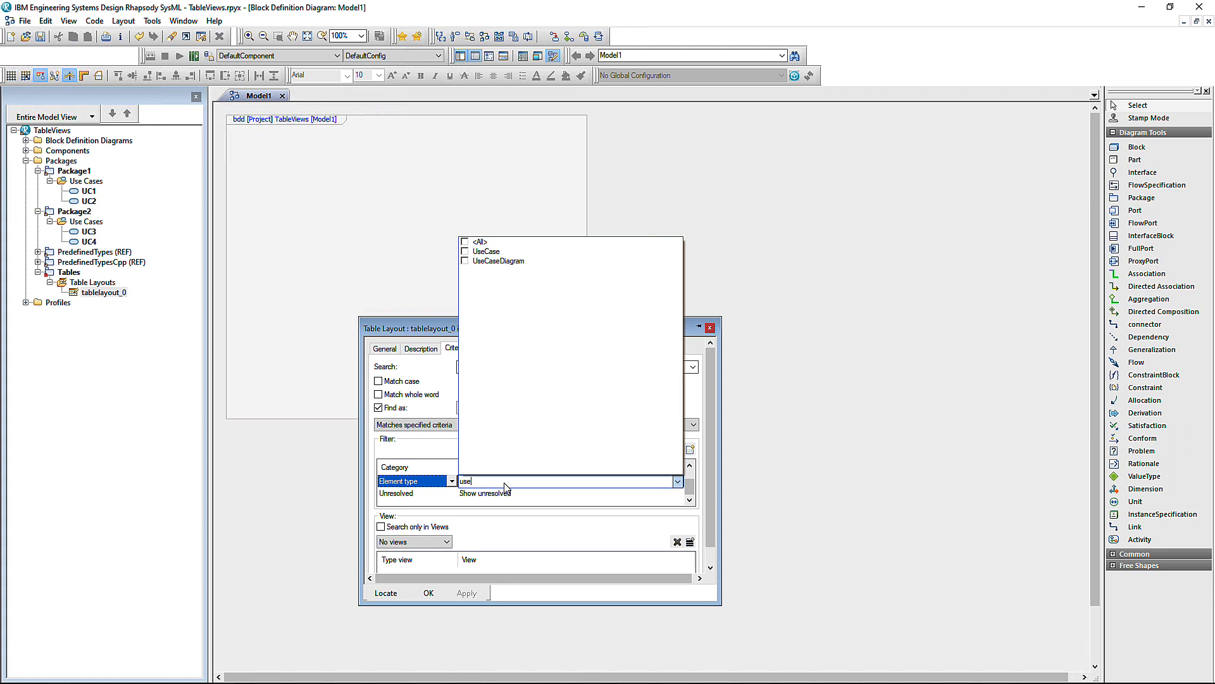
pyautogui.click(498, 260)
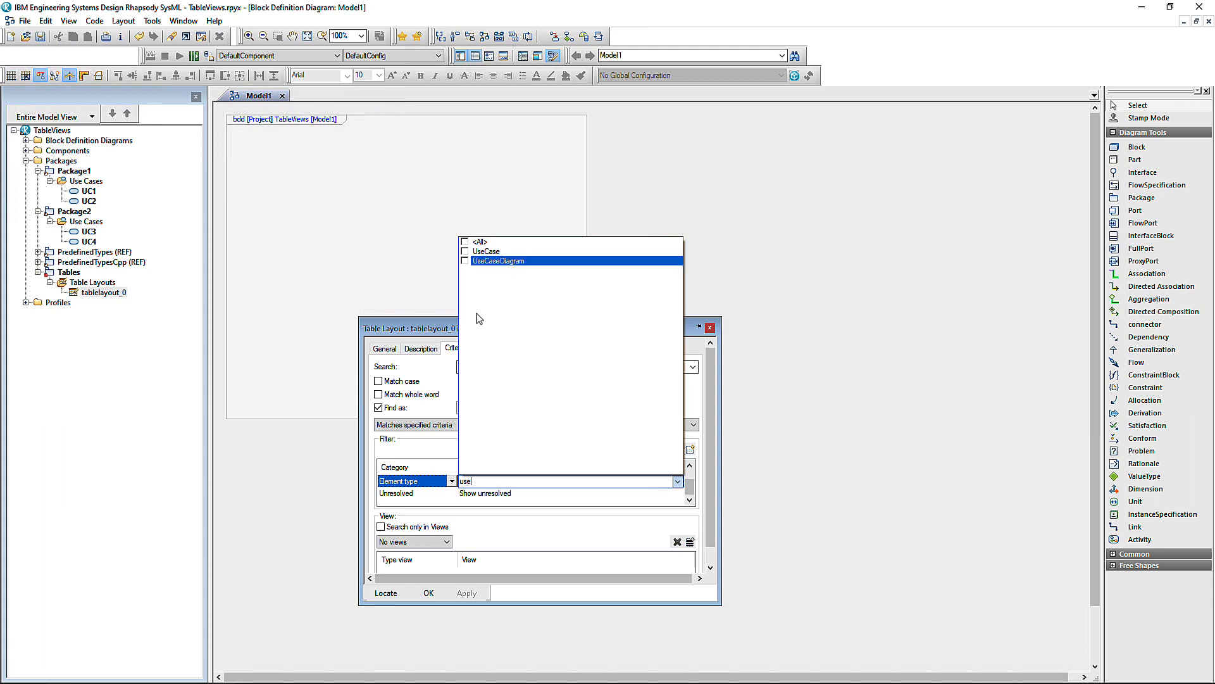
pyautogui.click(466, 251)
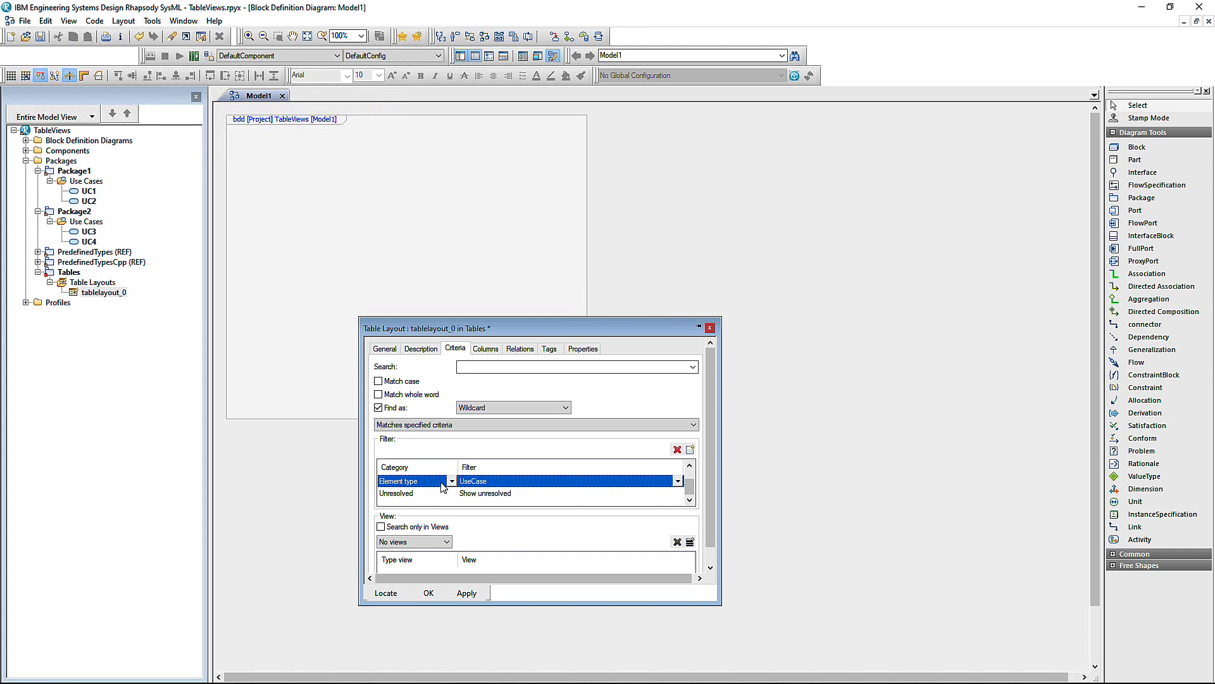
pyautogui.click(452, 480)
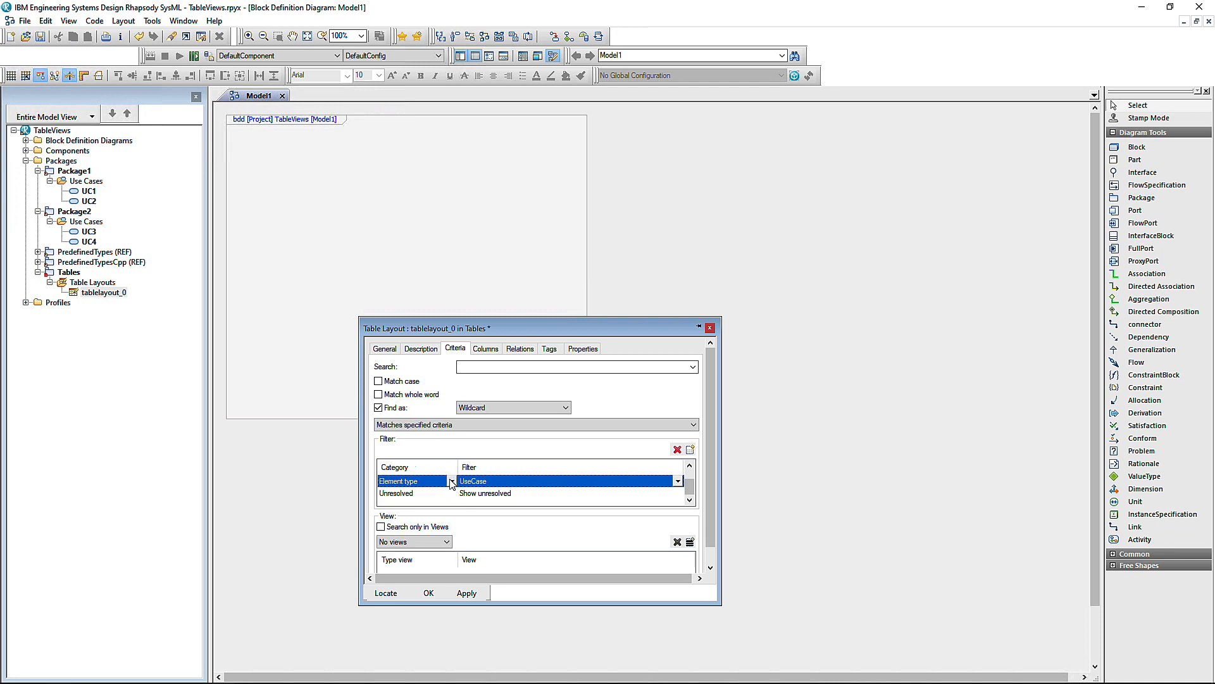
pyautogui.click(485, 348)
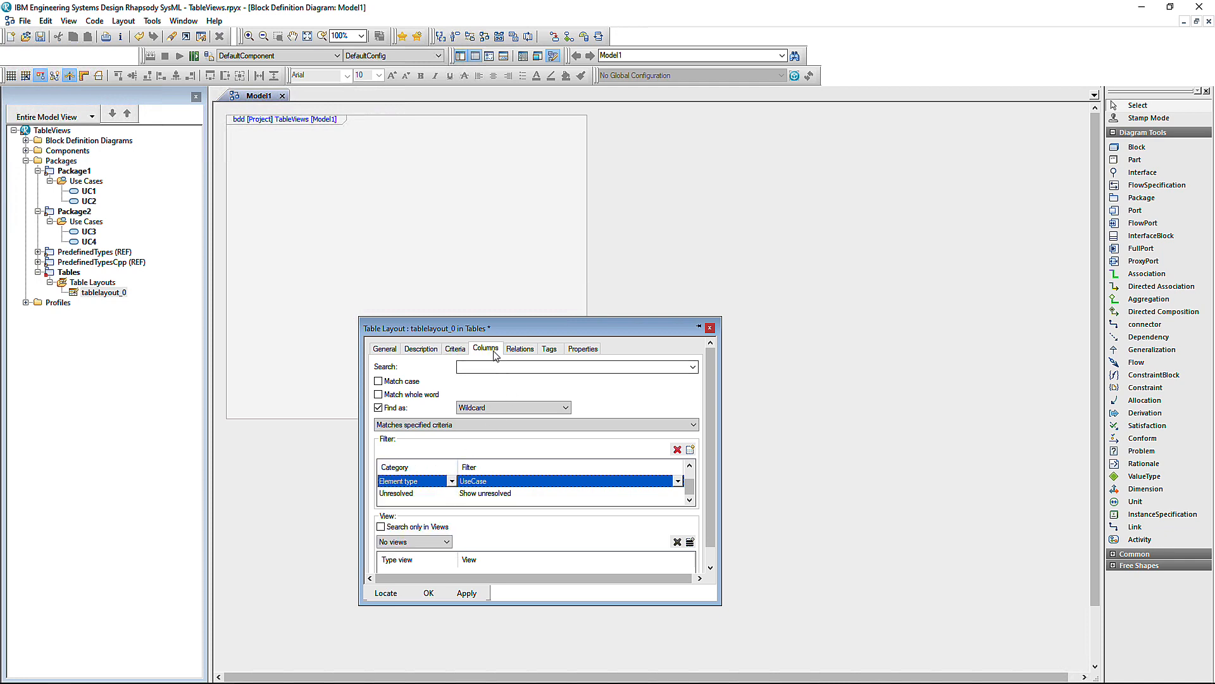
# Add two columns to the layout, with the first column showing Name.
pyautogui.click(485, 348)
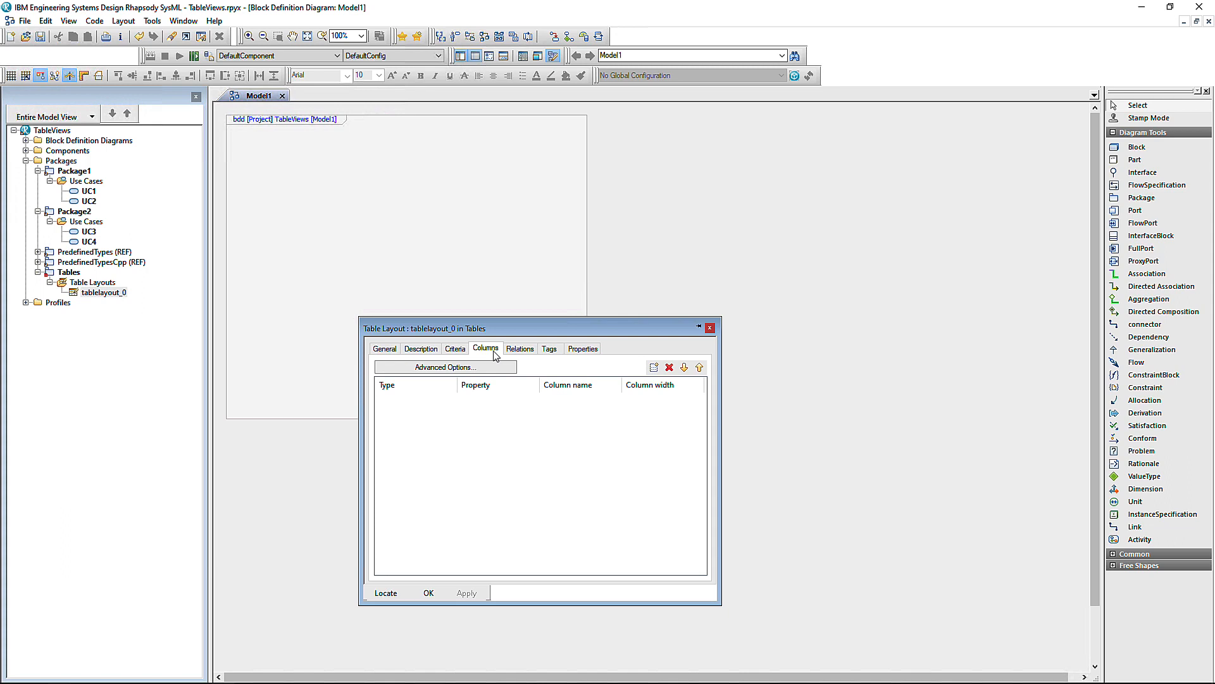
pyautogui.click(653, 366)
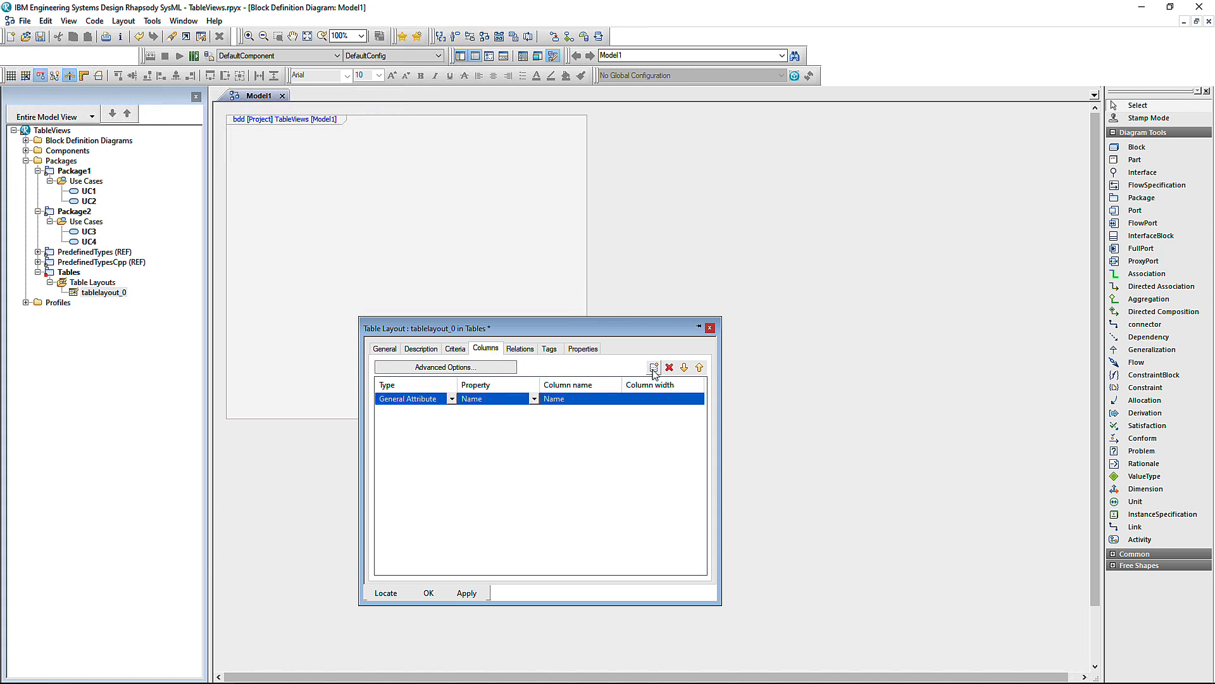
pyautogui.click(654, 366)
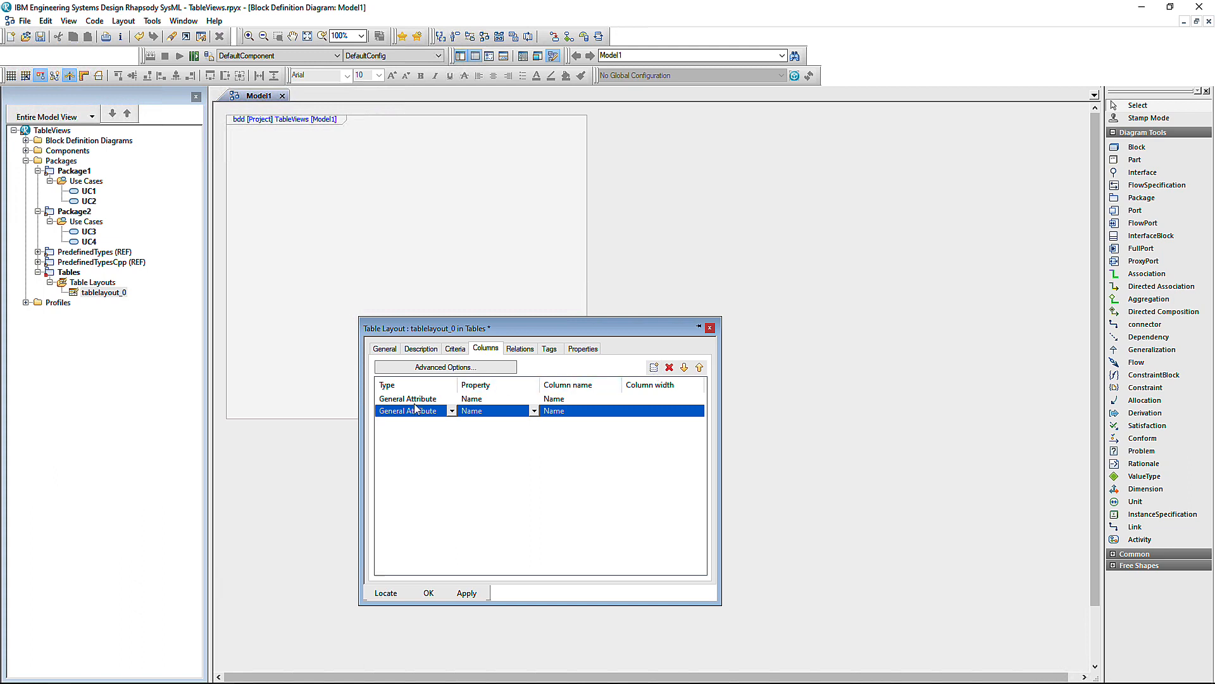
pyautogui.click(452, 400)
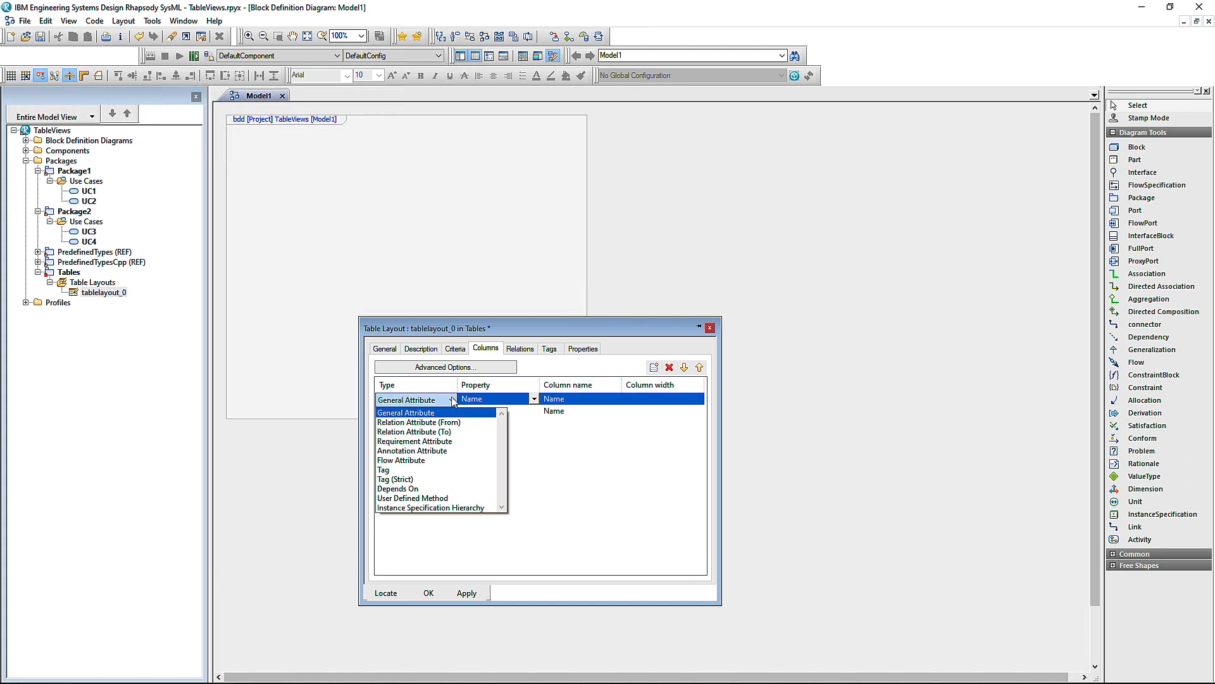
pyautogui.click(418, 422)
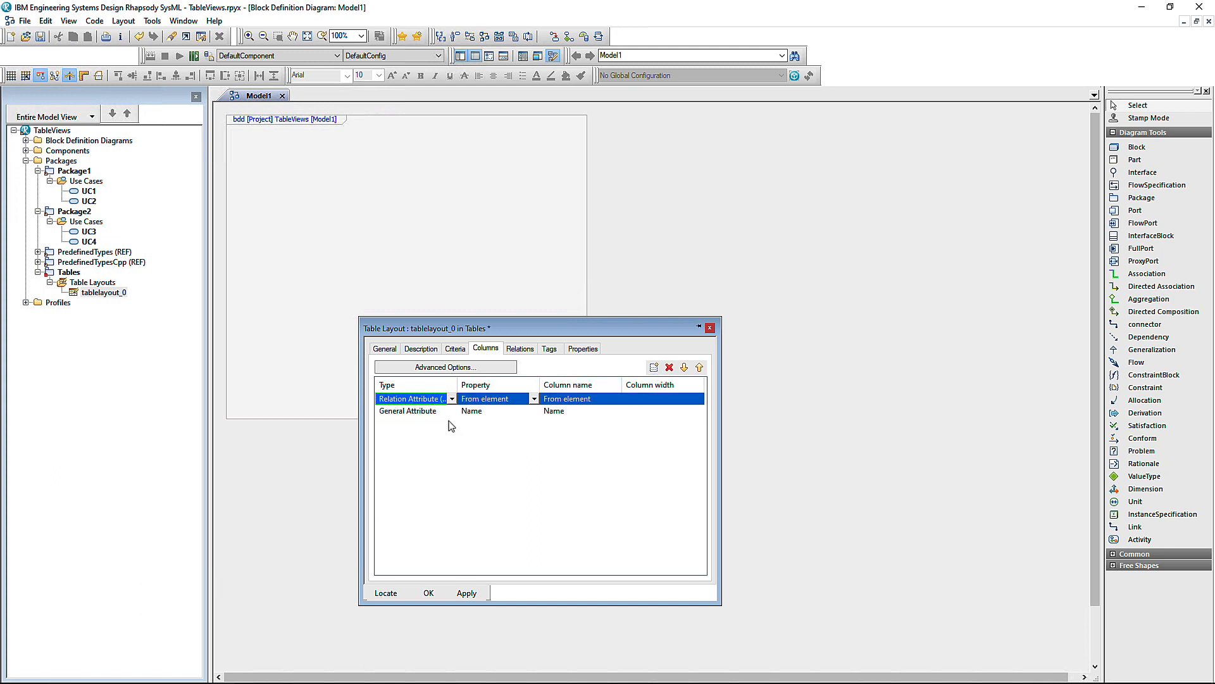
pyautogui.click(534, 399)
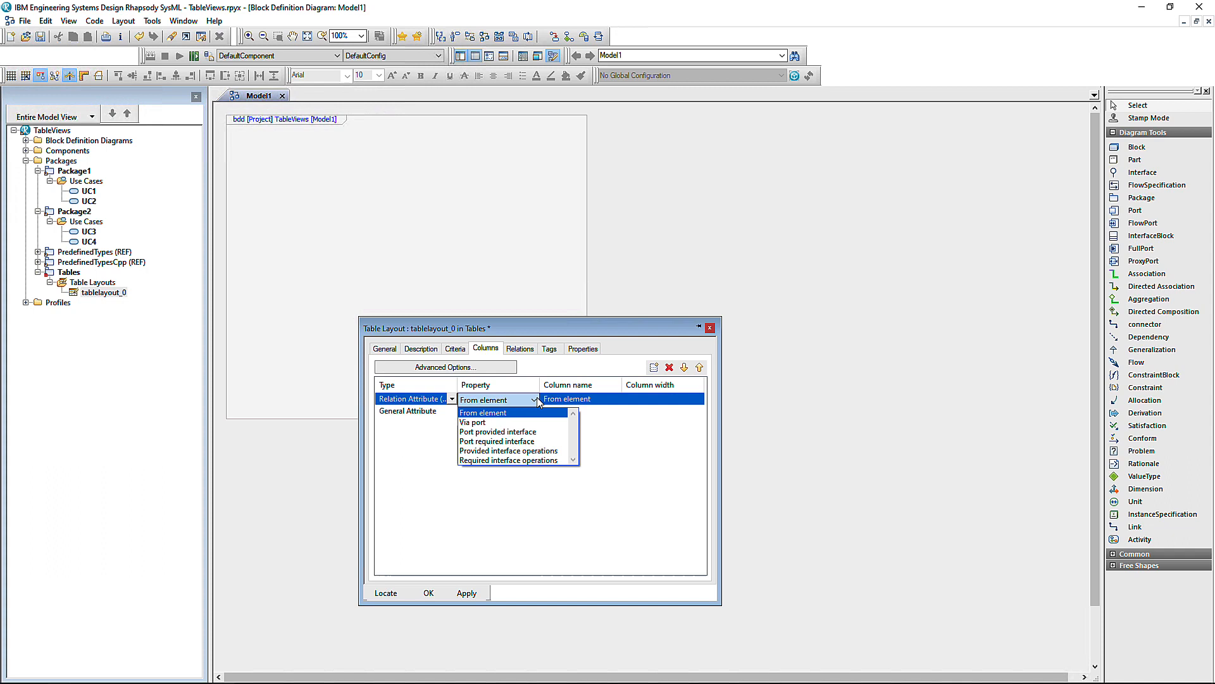
pyautogui.click(483, 412)
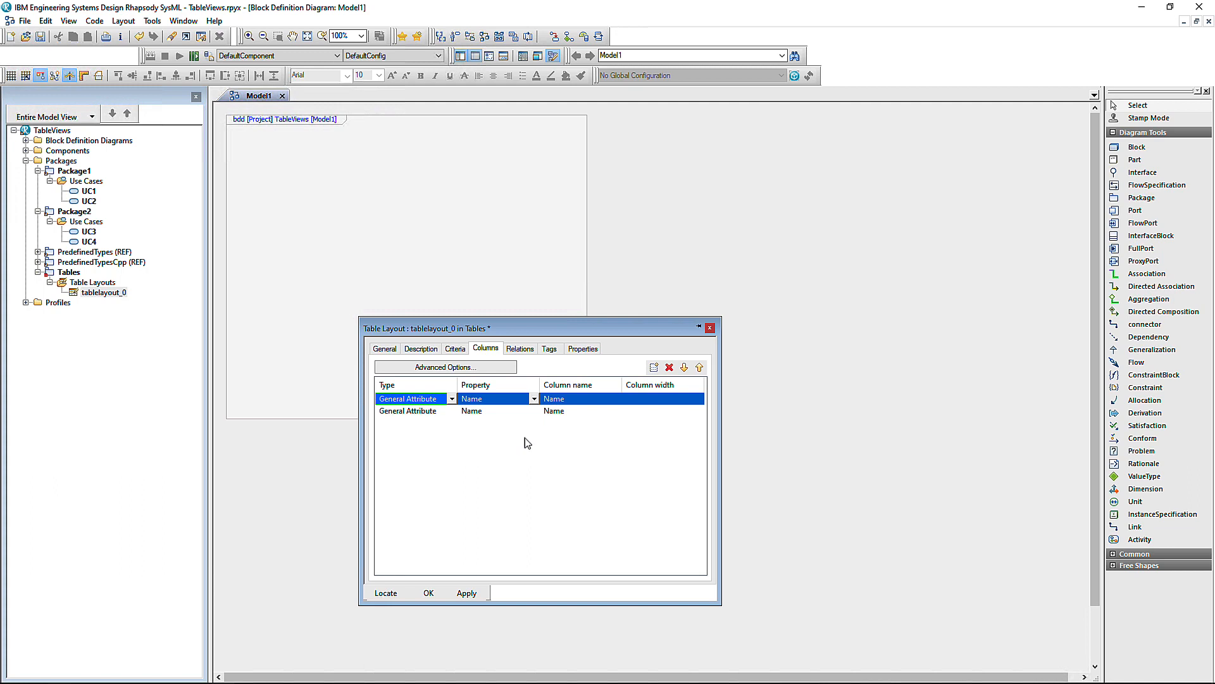
# Set the second column to Description, headed 'Has Description', and apply.
pyautogui.click(533, 412)
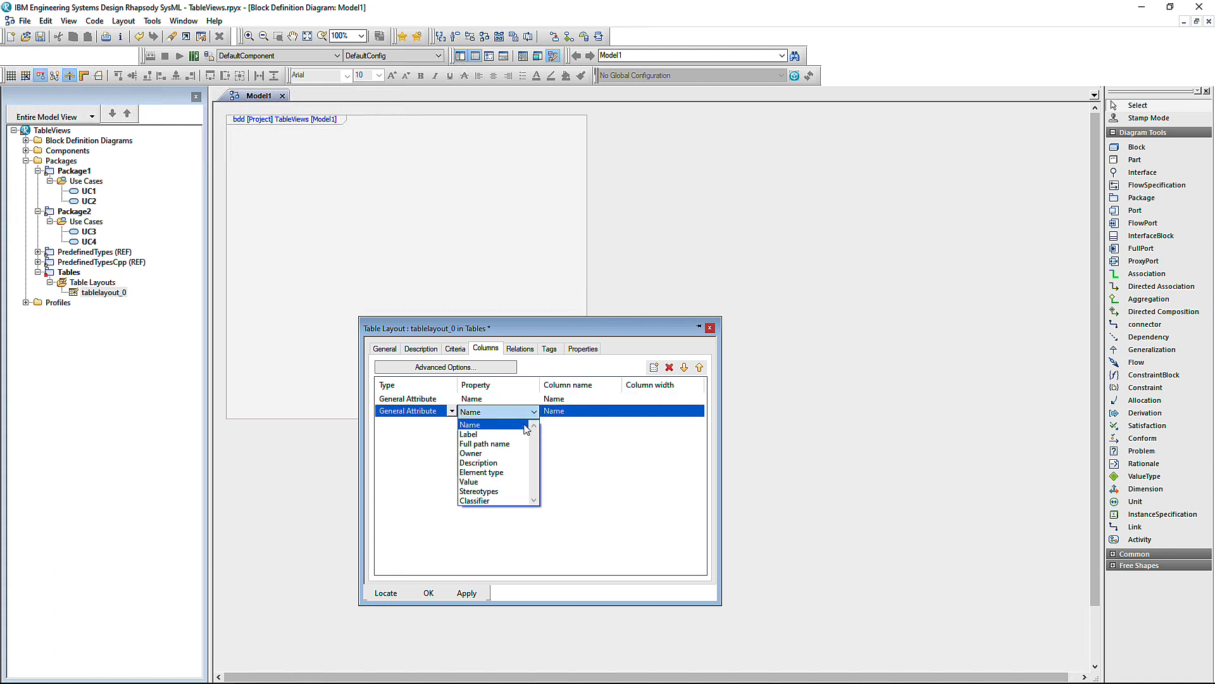
pyautogui.click(478, 462)
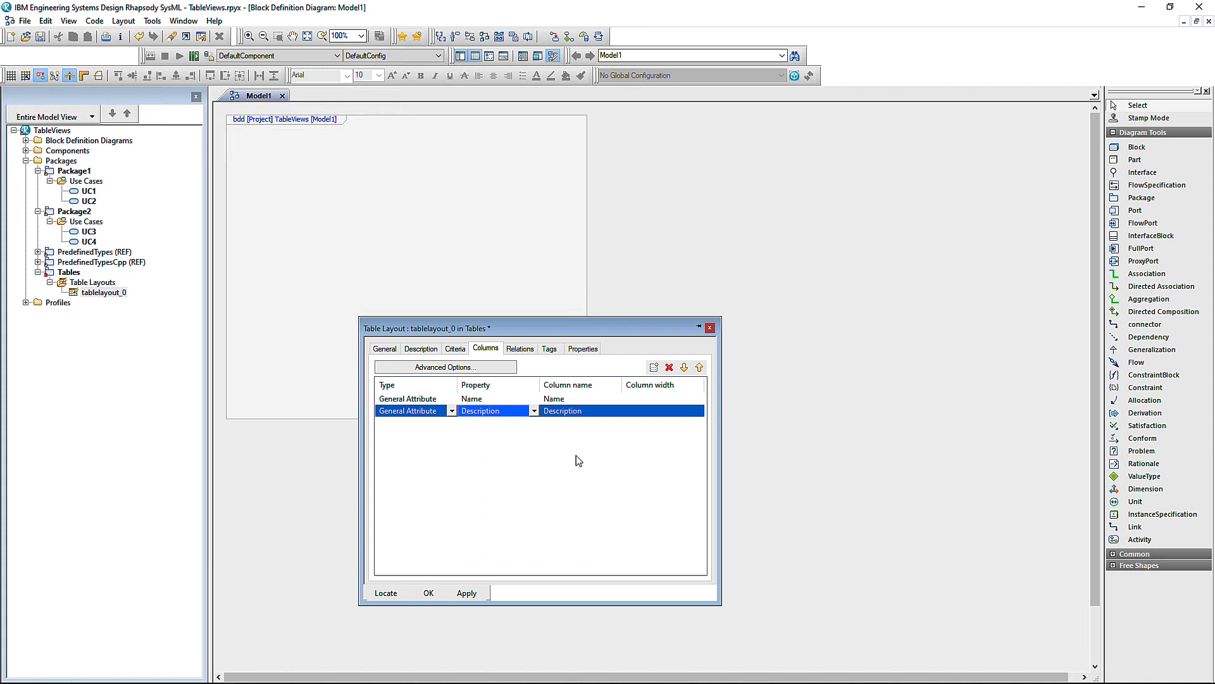
pyautogui.click(580, 410)
pyautogui.write('Has ')
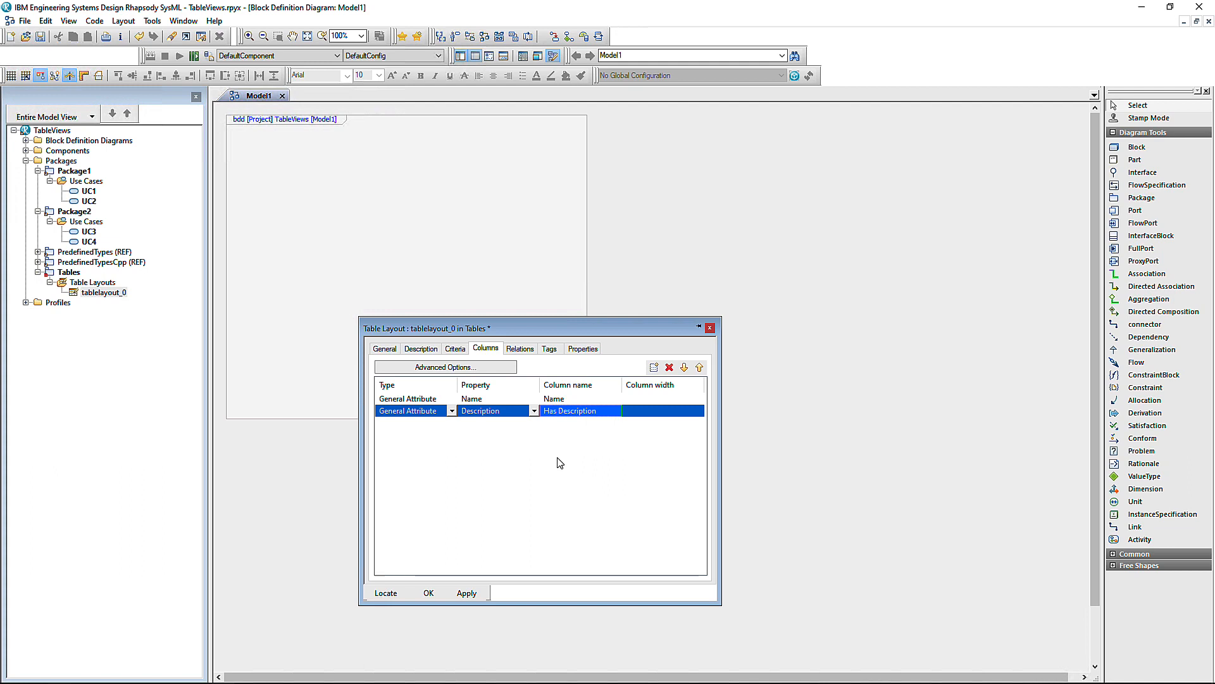
pyautogui.click(466, 592)
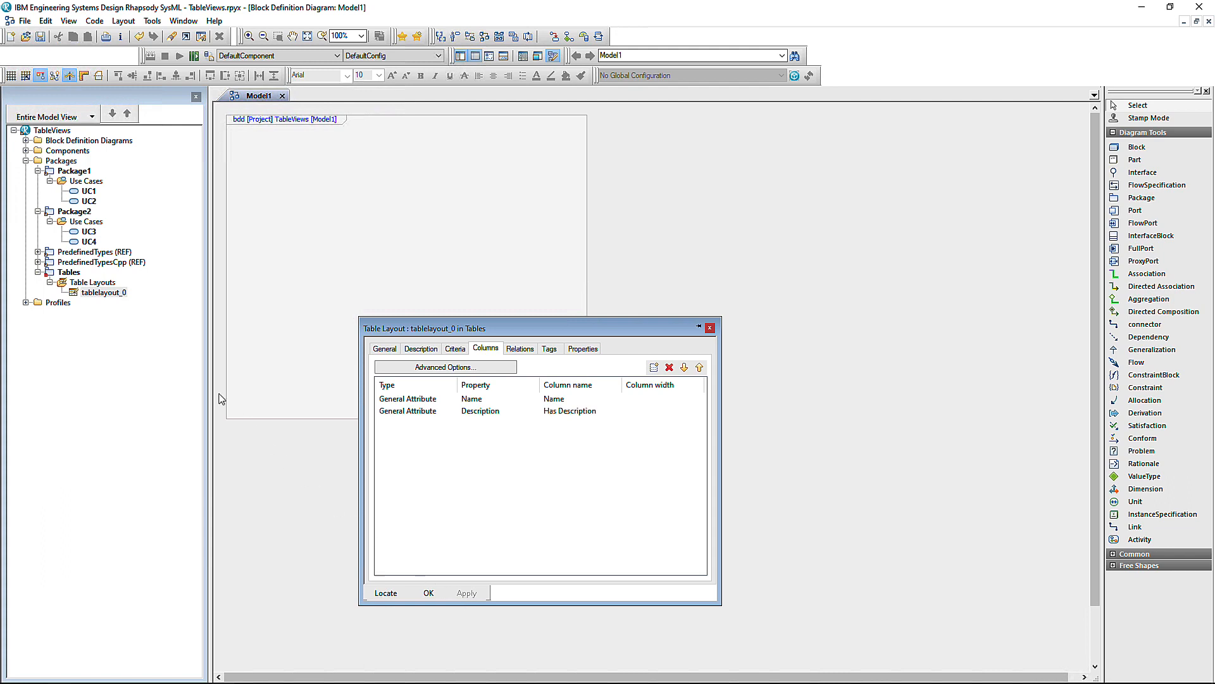
# Base tableview_1 on tablelayout_0 with TableViews scope and open it, listing UC1–UC4.
pyautogui.rightClick(102, 292)
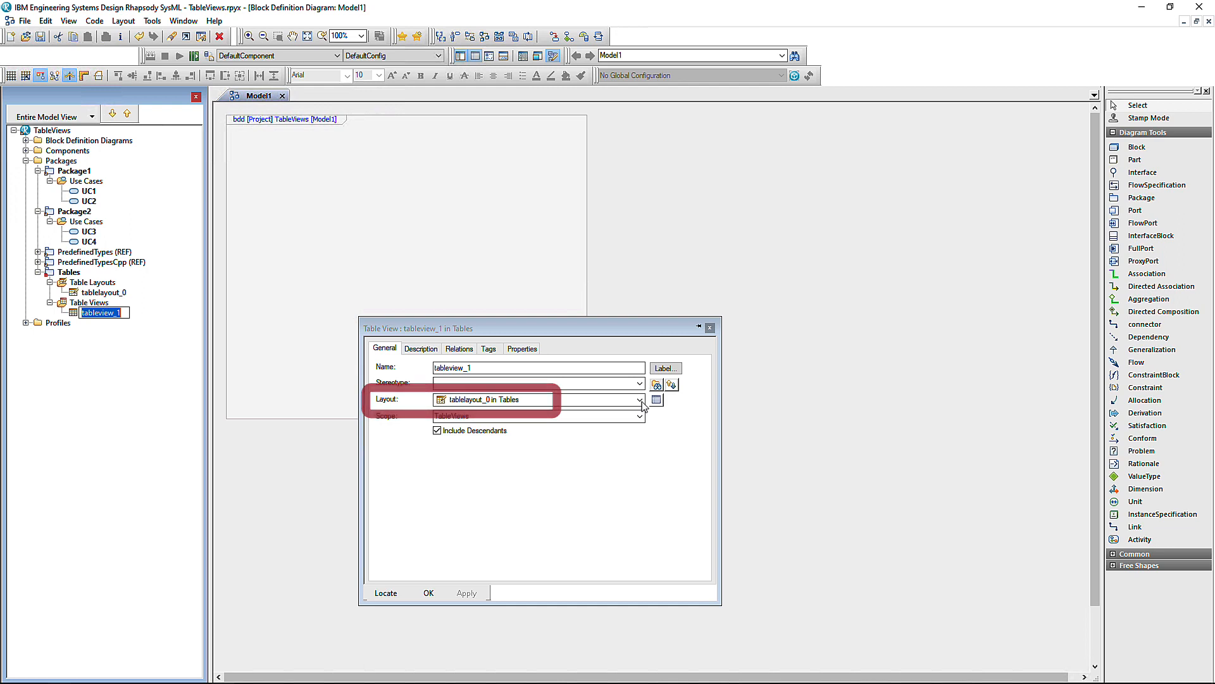
pyautogui.click(640, 399)
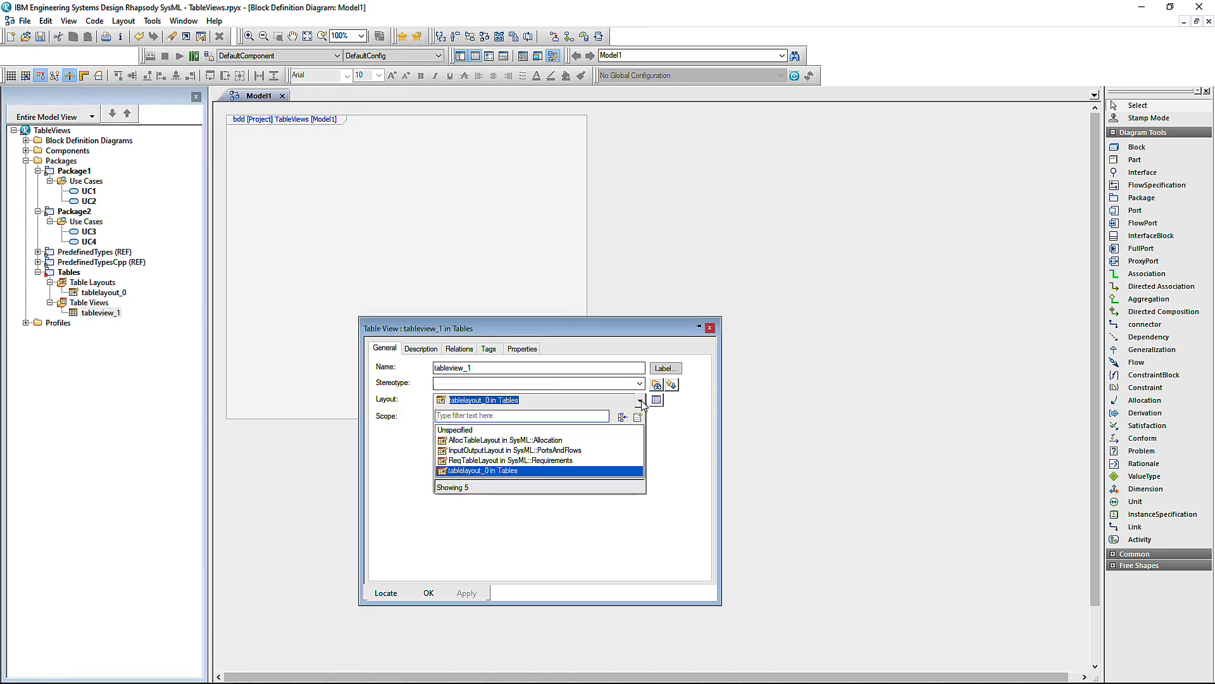
pyautogui.click(481, 471)
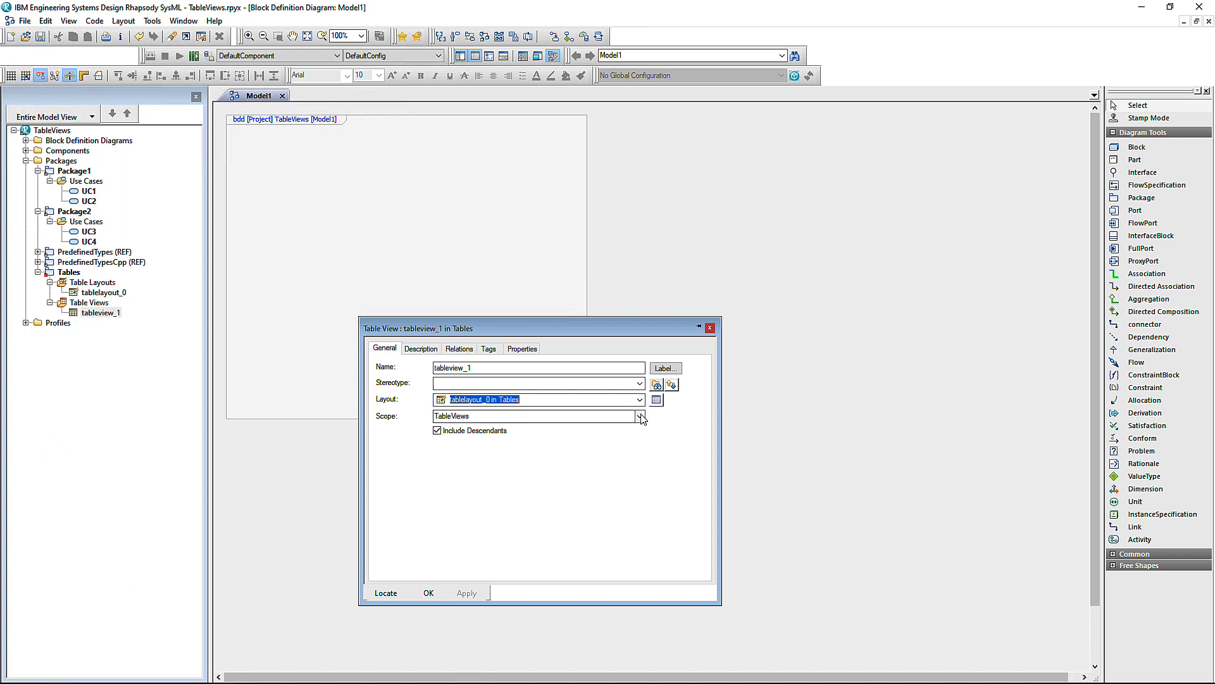
pyautogui.click(640, 417)
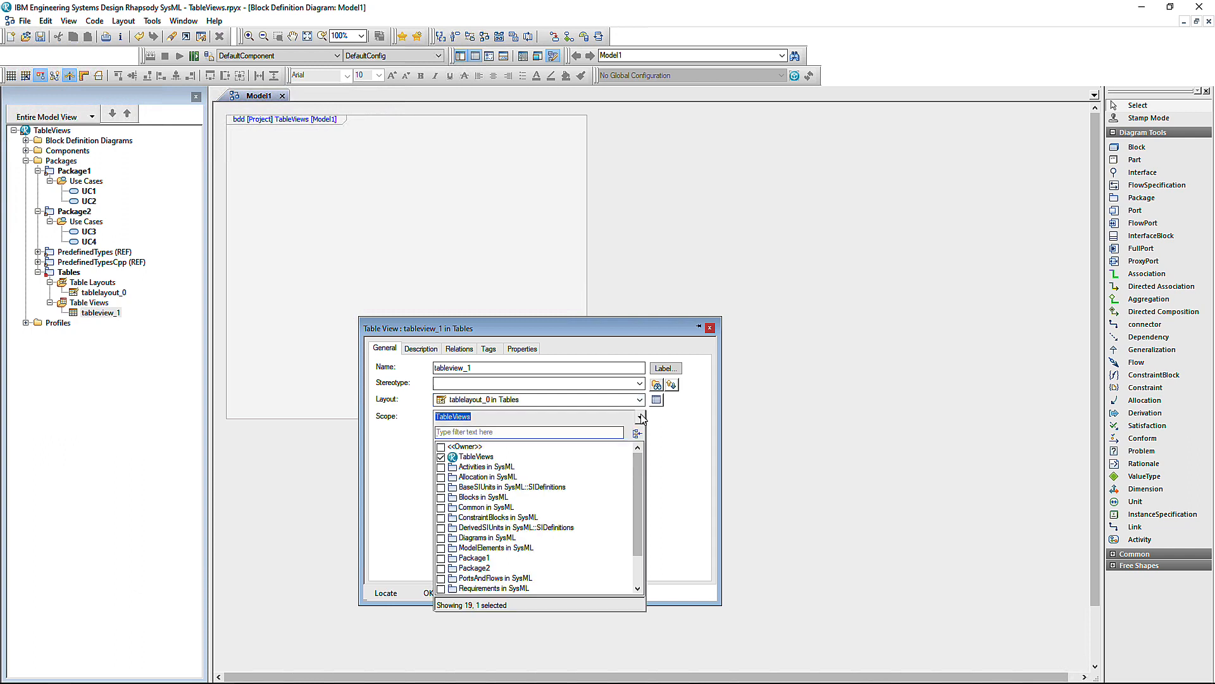
pyautogui.click(642, 416)
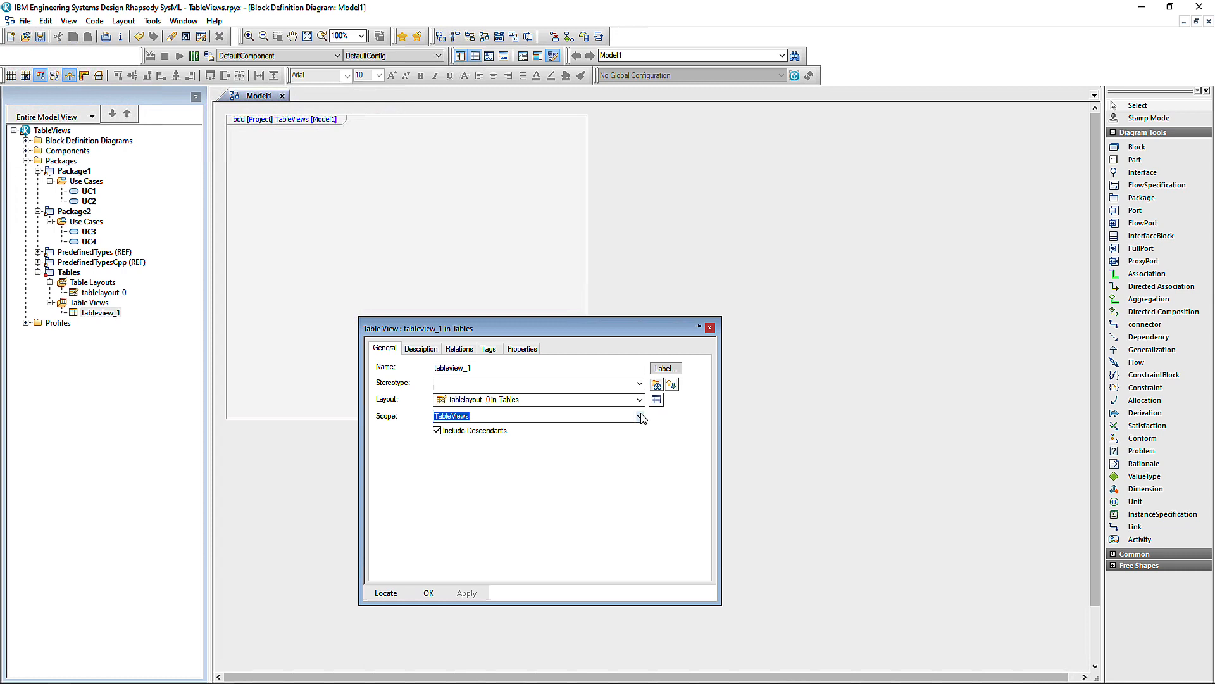
pyautogui.moveTo(542, 413)
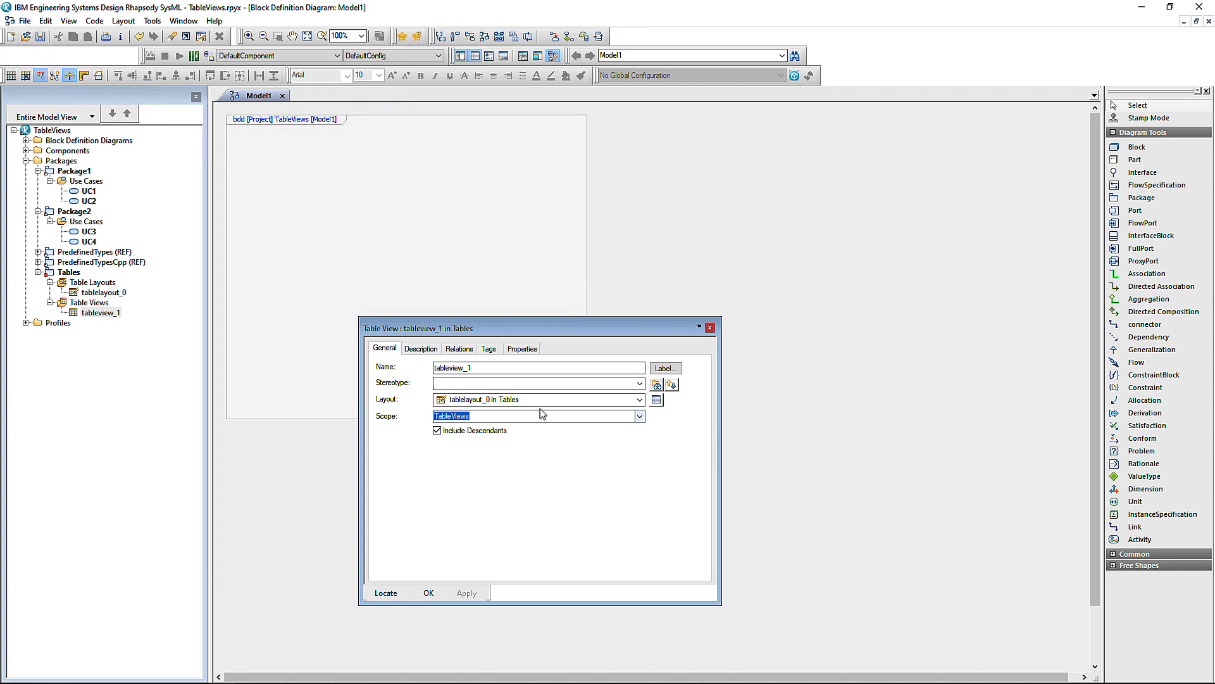
pyautogui.doubleClick(101, 312)
pyautogui.write('Hell')
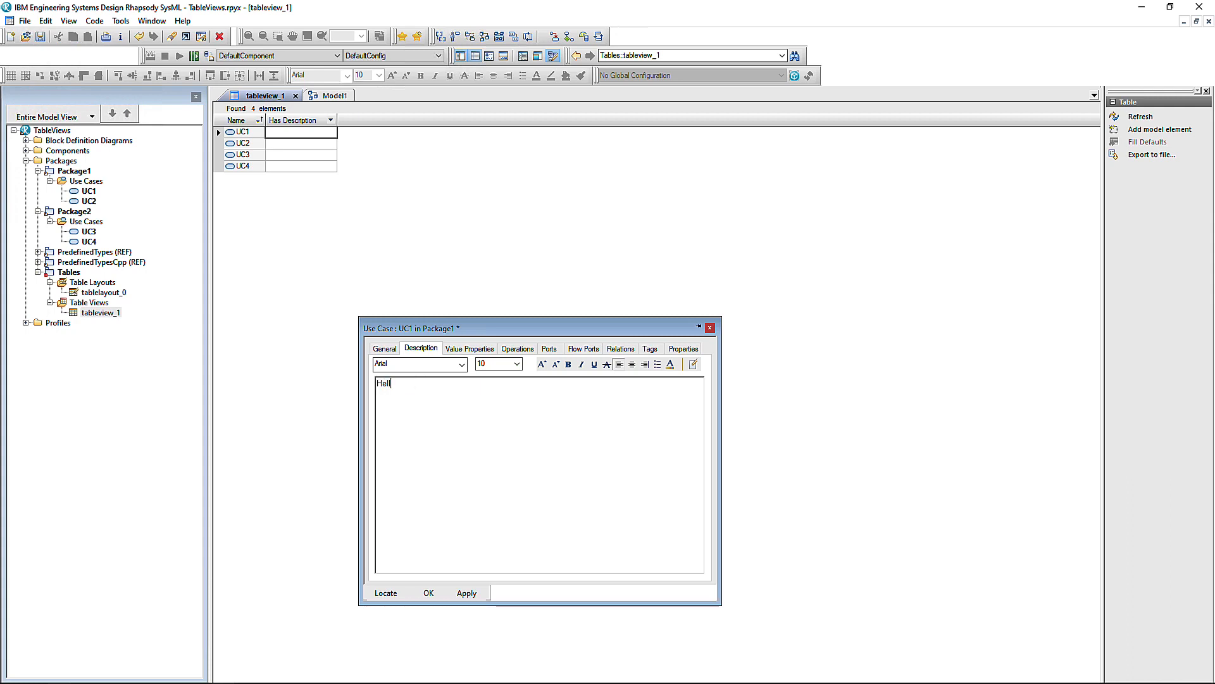
# Apply UC1's description 'Hello' and select tableview_1 in the browser.
pyautogui.click(466, 592)
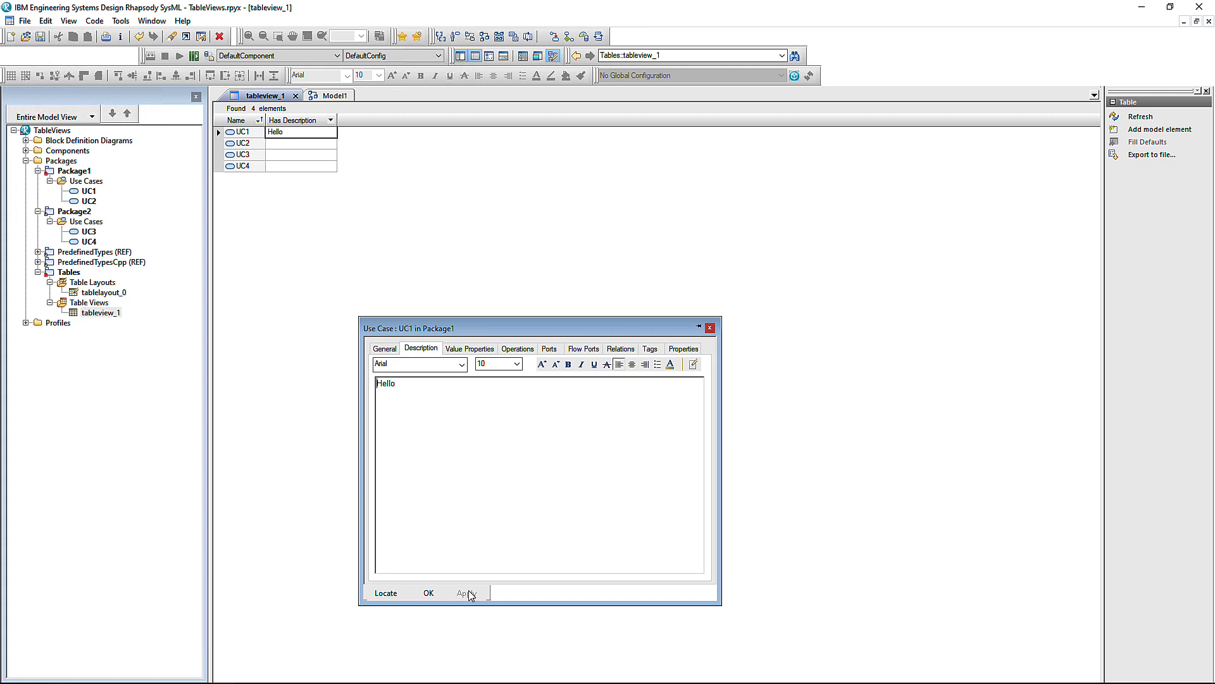
pyautogui.moveTo(155, 429)
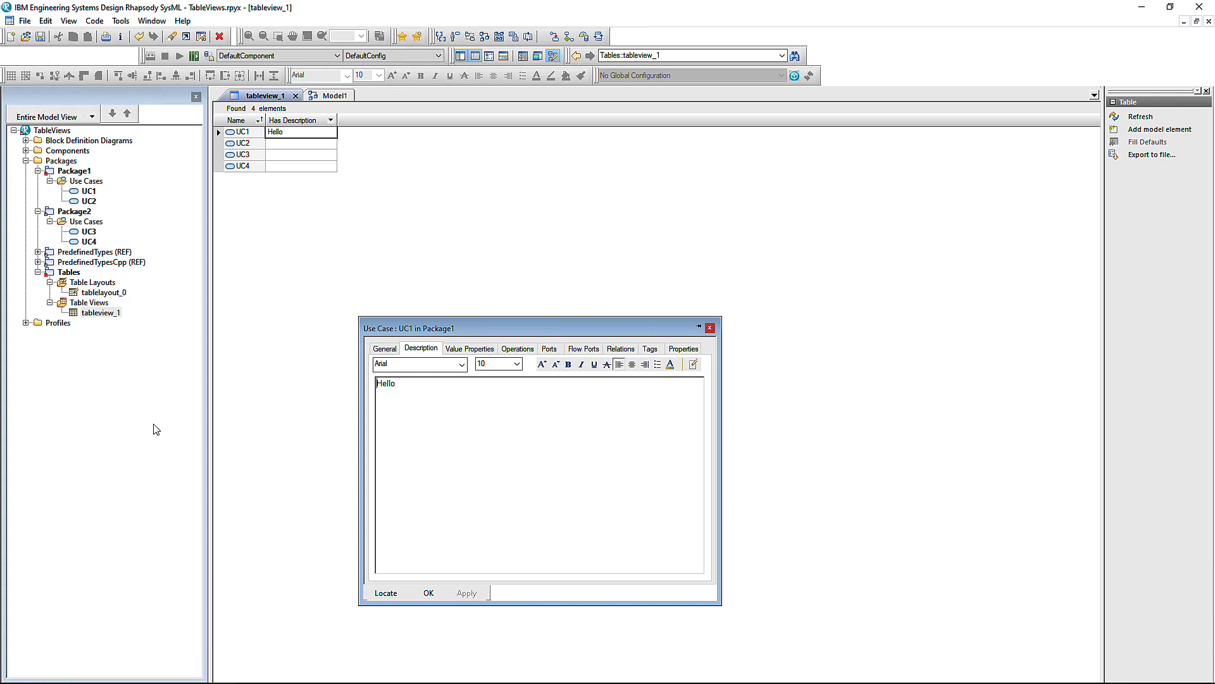
pyautogui.click(100, 313)
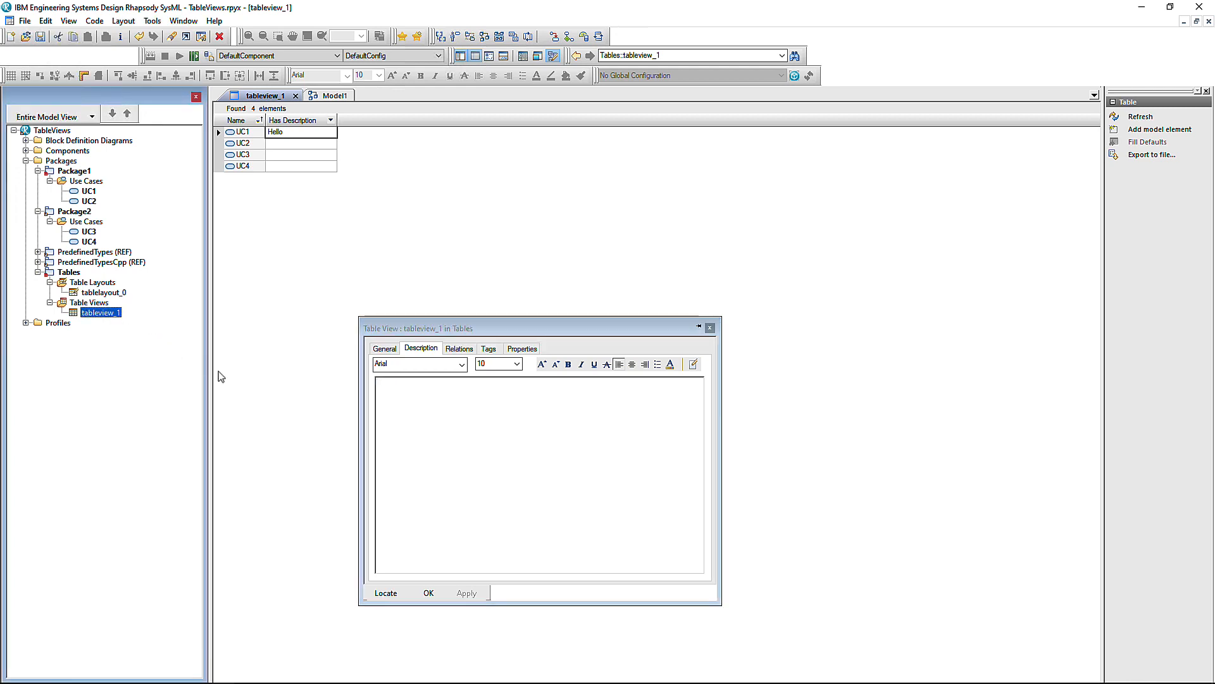
# Switch tableview_1's scope from TableViews to Package1, leaving UC1 and UC2.
pyautogui.click(384, 348)
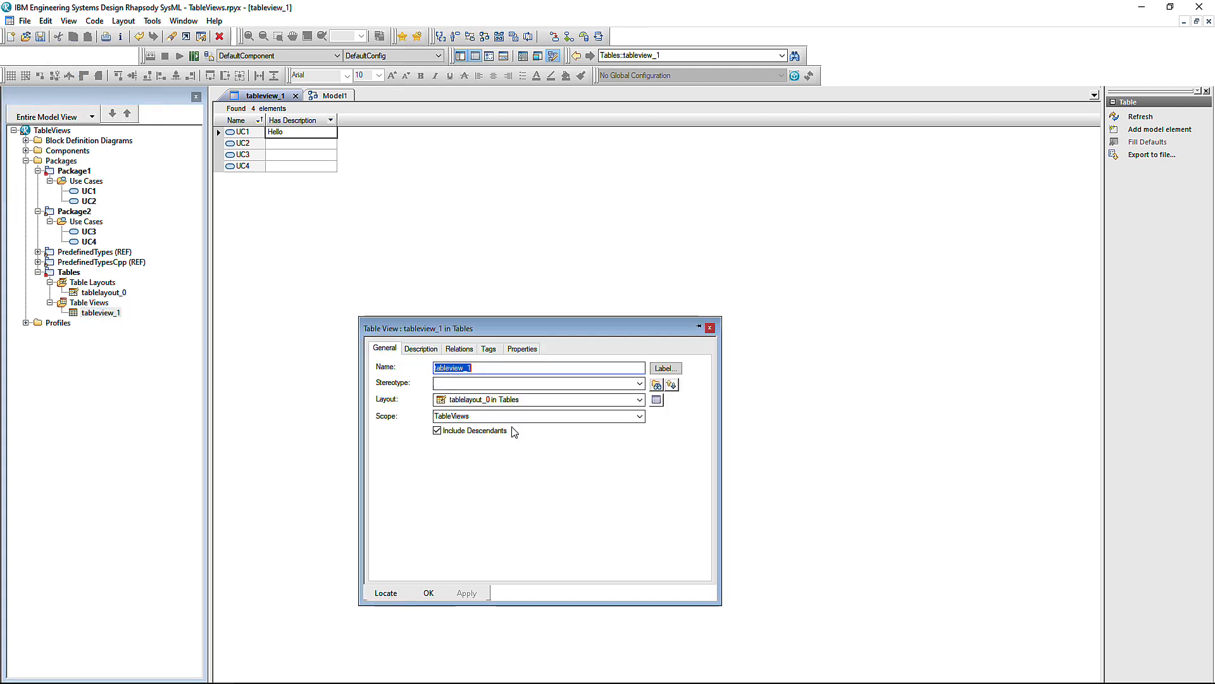
pyautogui.click(638, 417)
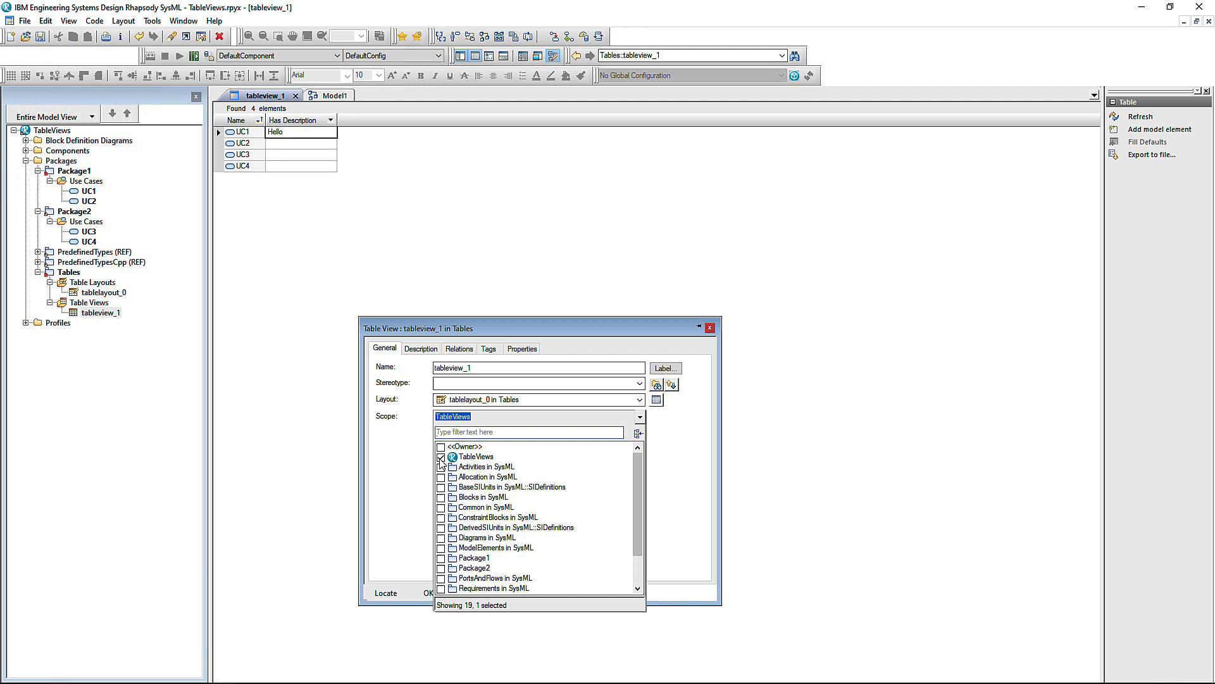
pyautogui.click(440, 456)
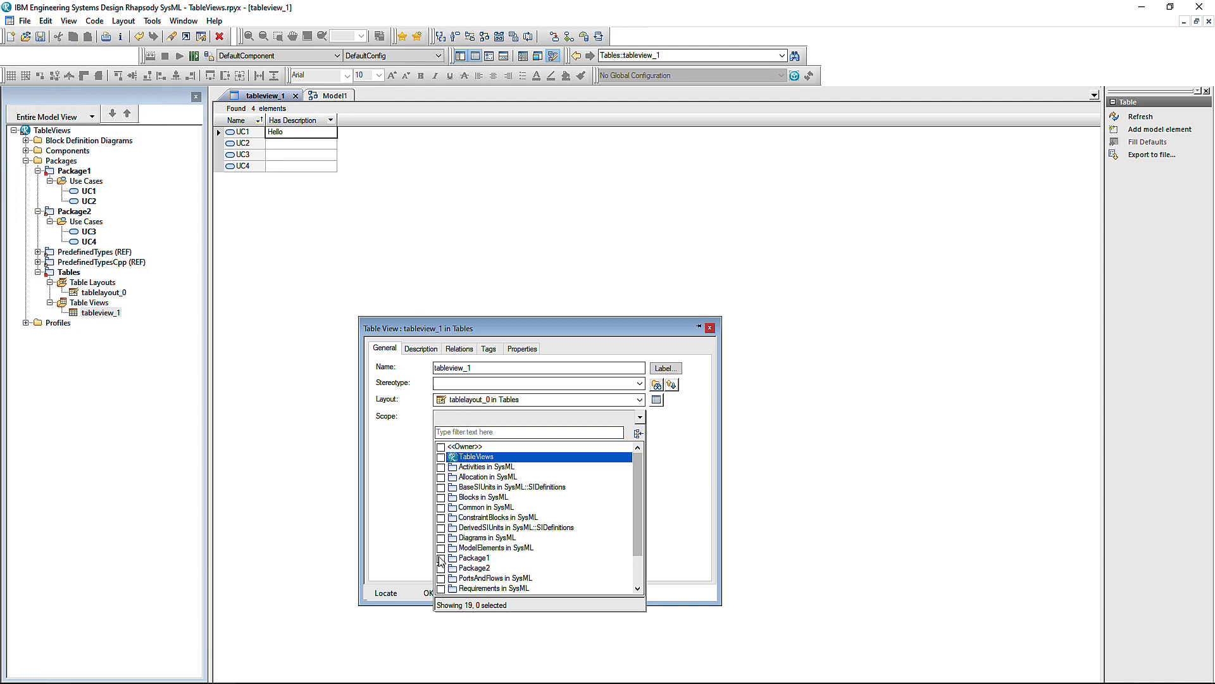
pyautogui.click(441, 559)
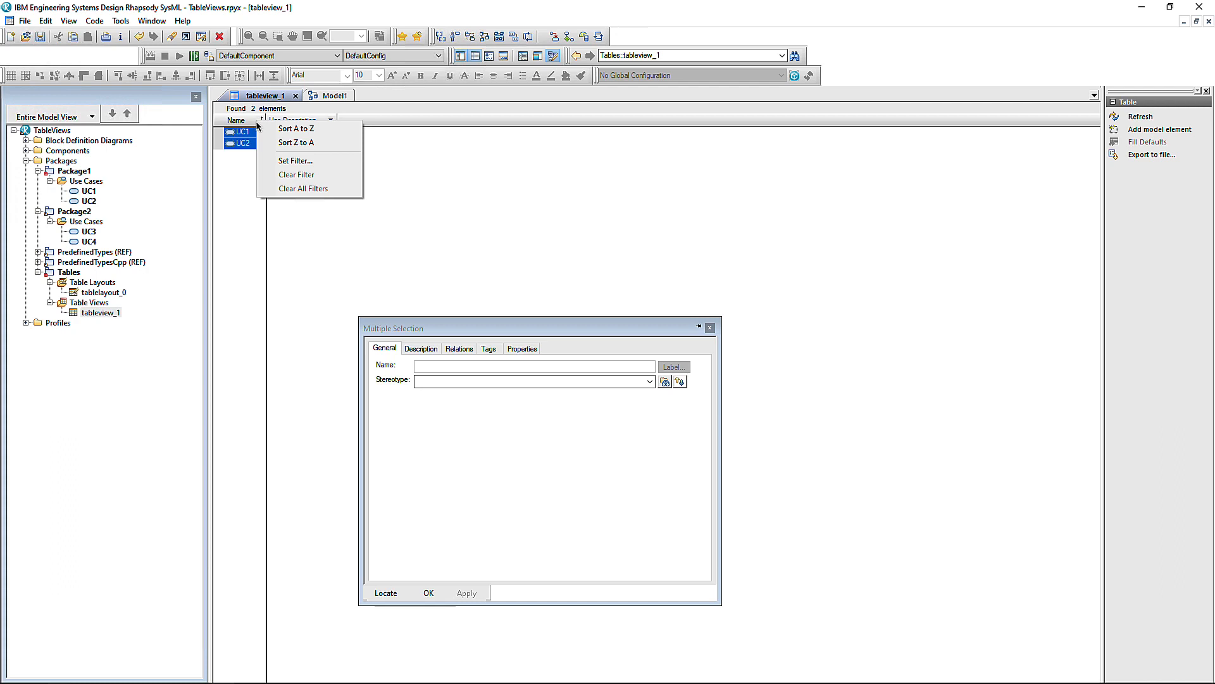
# Apply a column filter showing only UC1, then reopen tableview_1 from Model1.
pyautogui.click(296, 160)
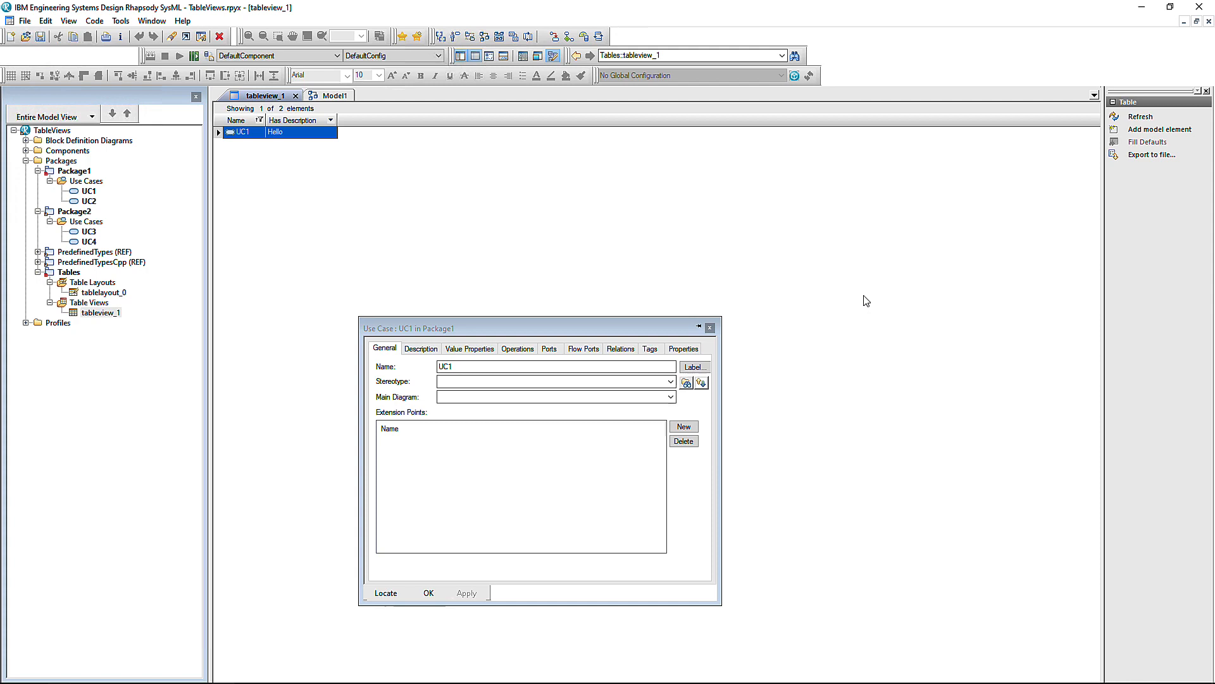
pyautogui.moveTo(388, 166)
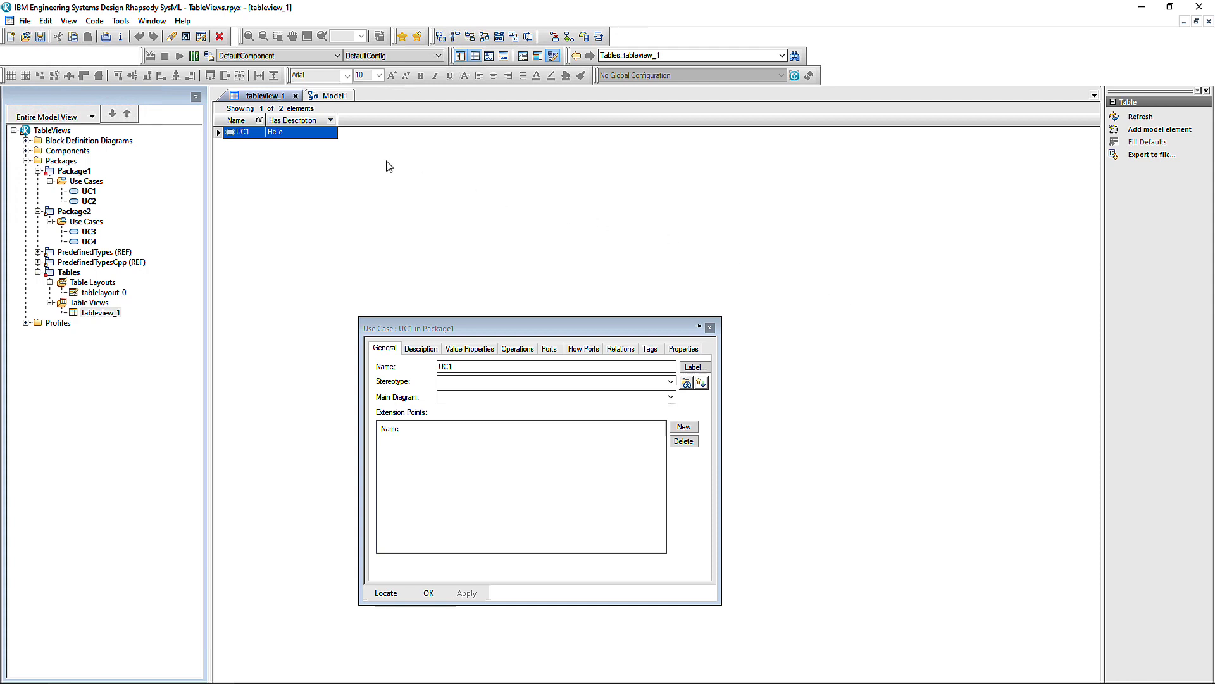
pyautogui.click(332, 95)
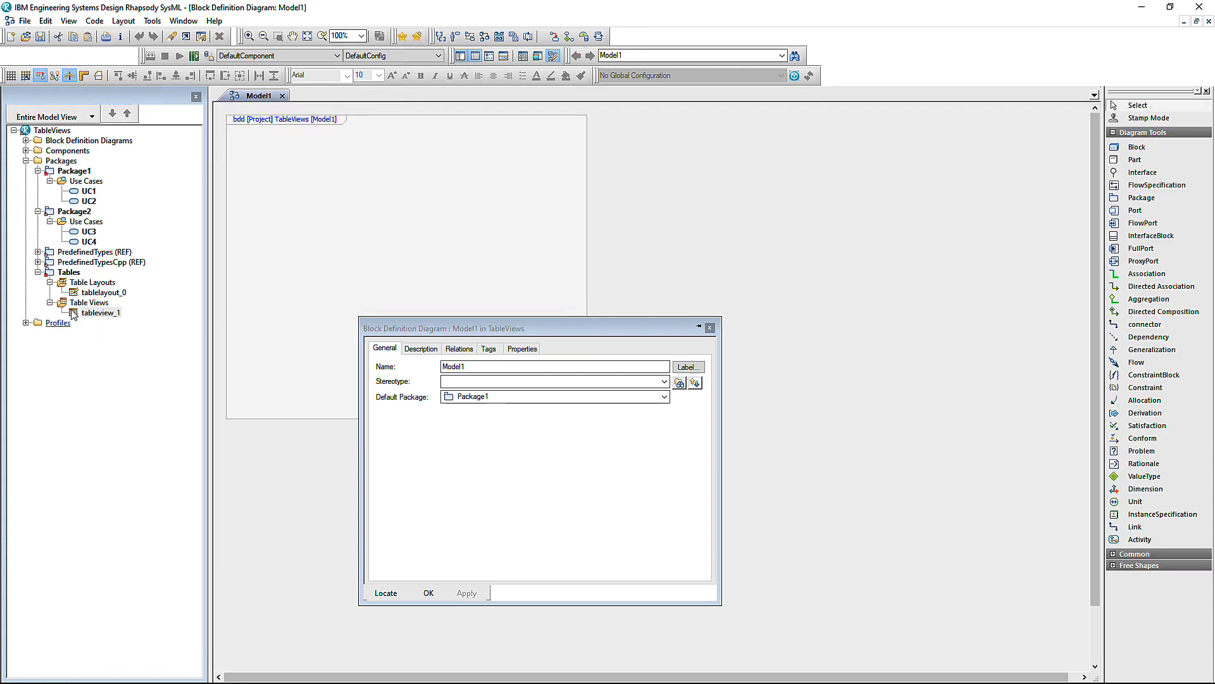
pyautogui.doubleClick(100, 312)
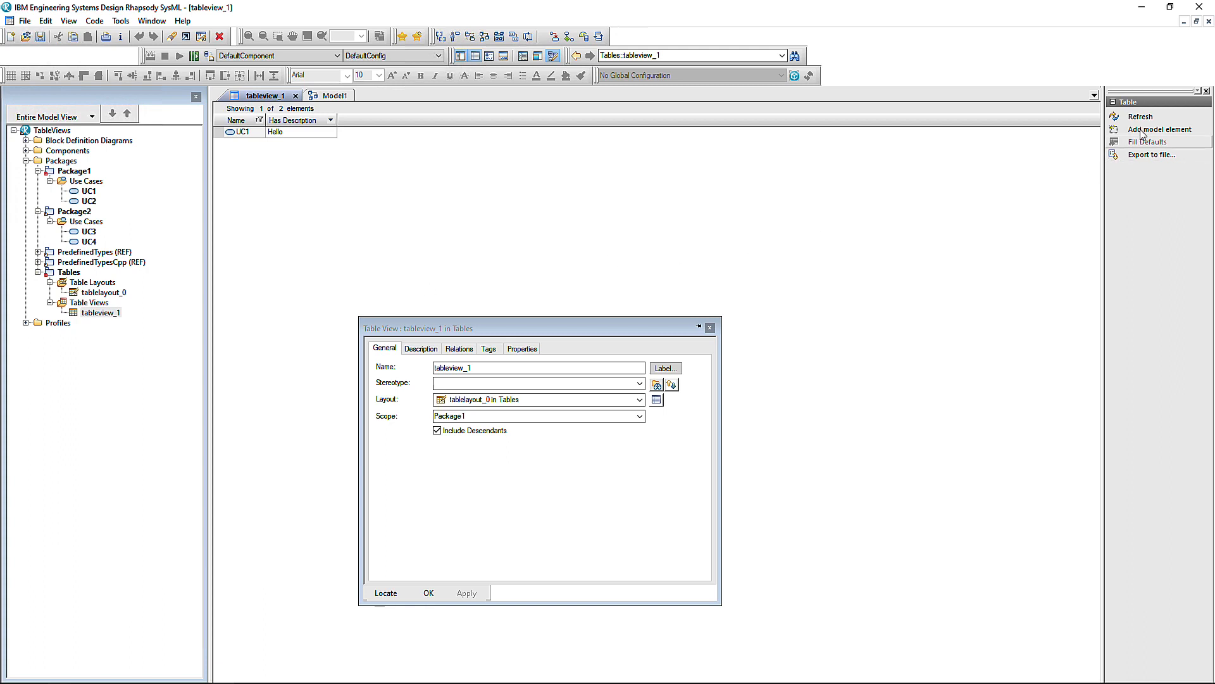
# Add ten new use cases, usecase_4 through usecase_13, to Package1 from the Table toolbox.
pyautogui.click(1160, 129)
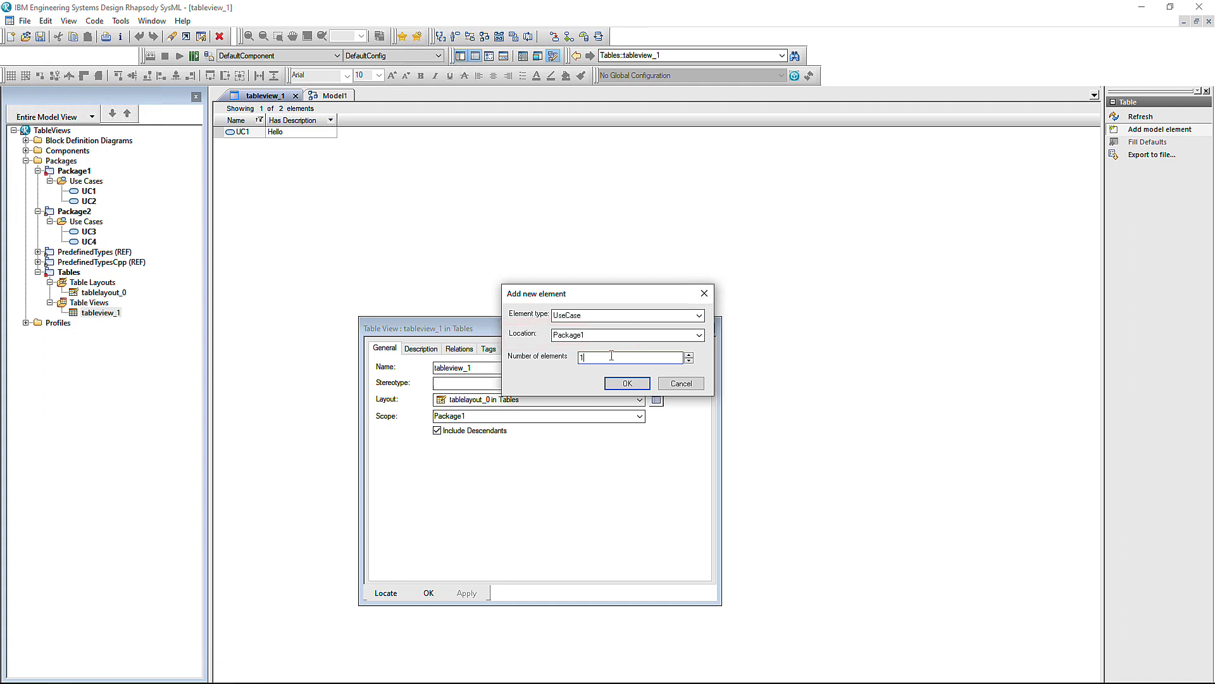
pyautogui.write('0')
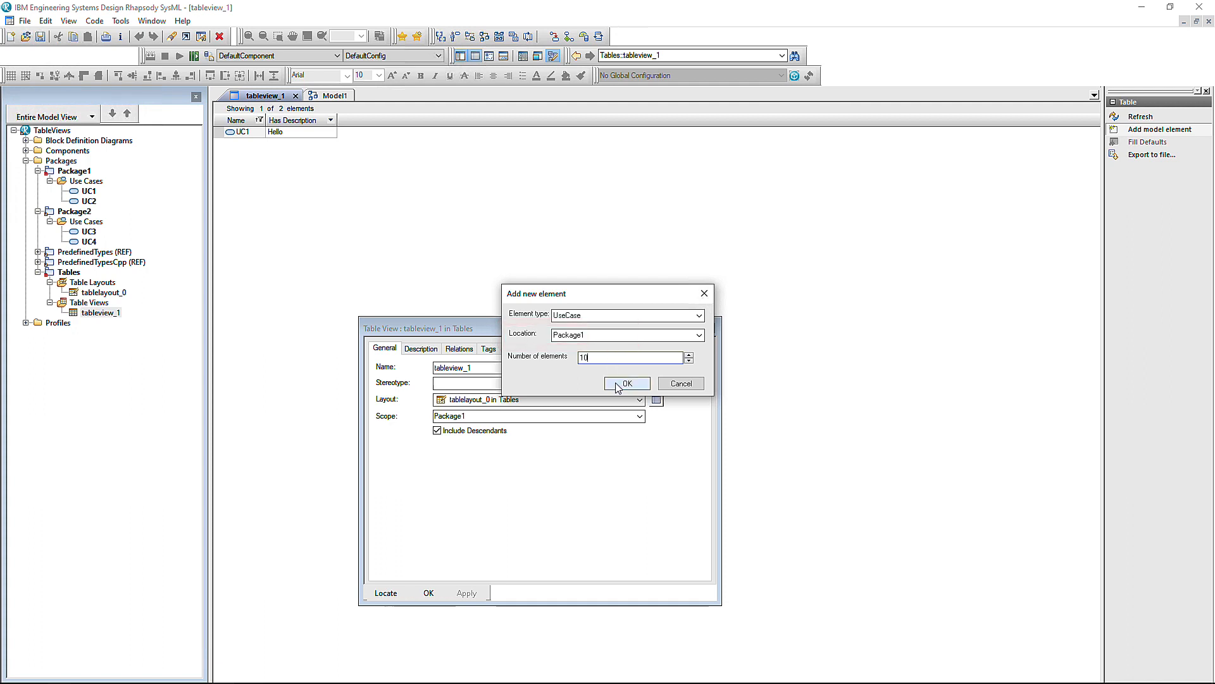
pyautogui.click(626, 384)
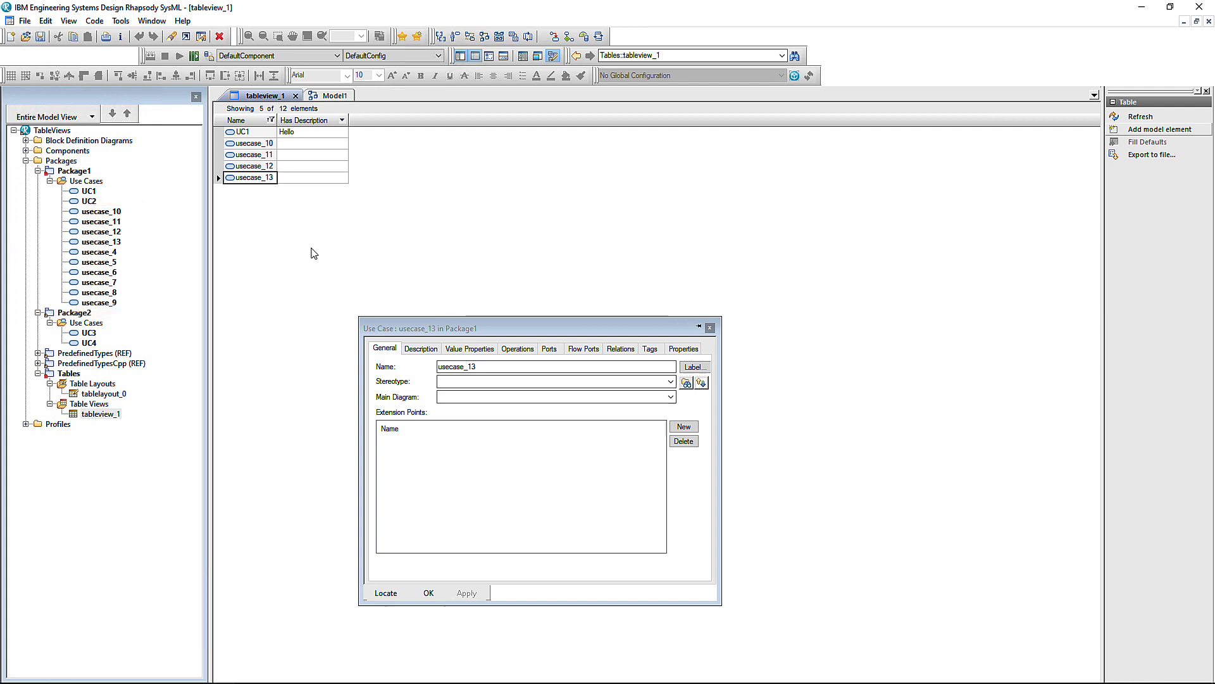
pyautogui.click(270, 120)
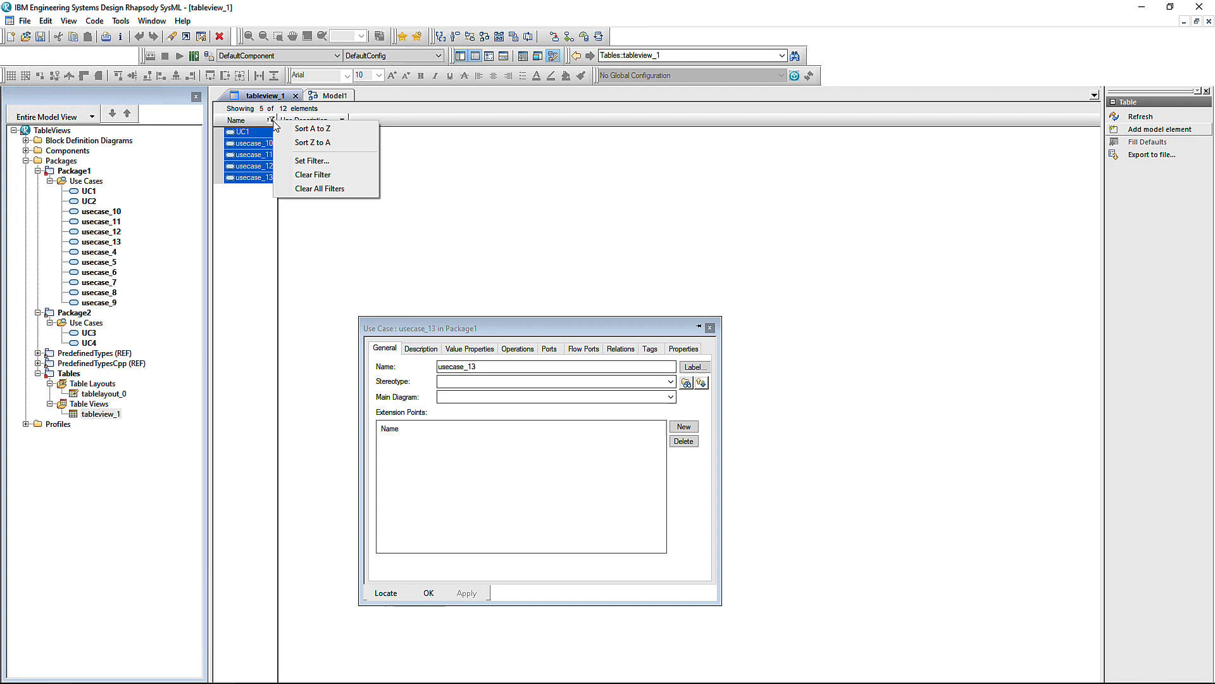